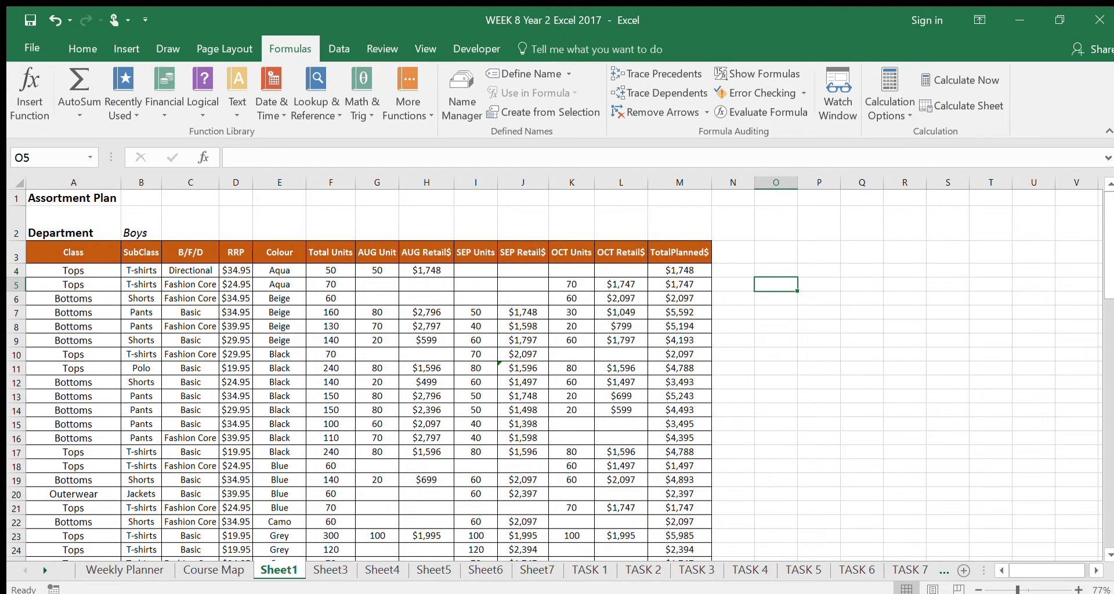
mouse_move(627, 246)
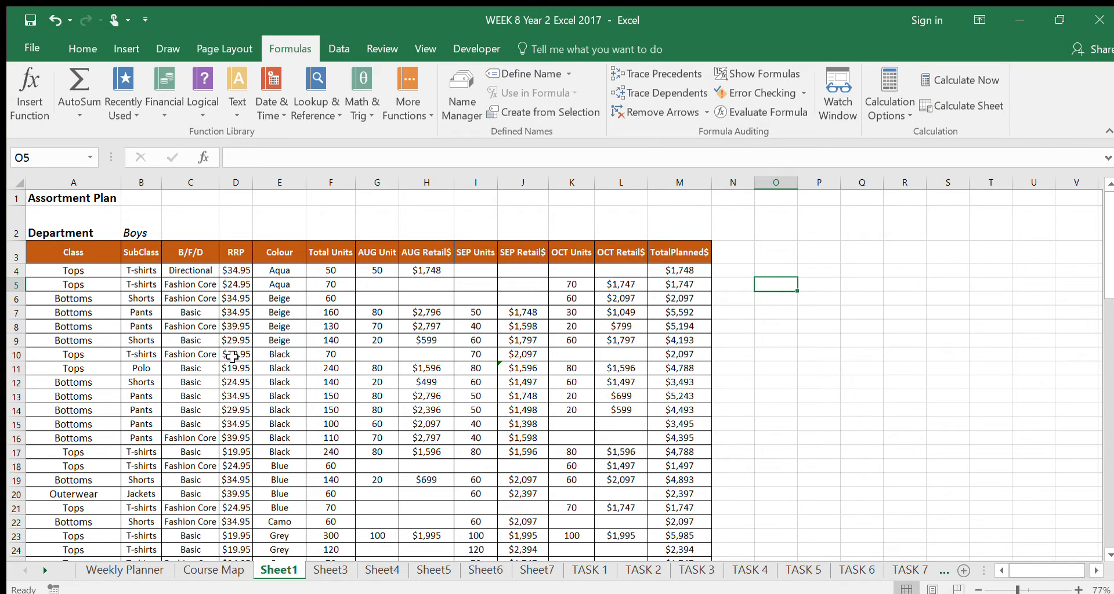
mouse_move(744, 324)
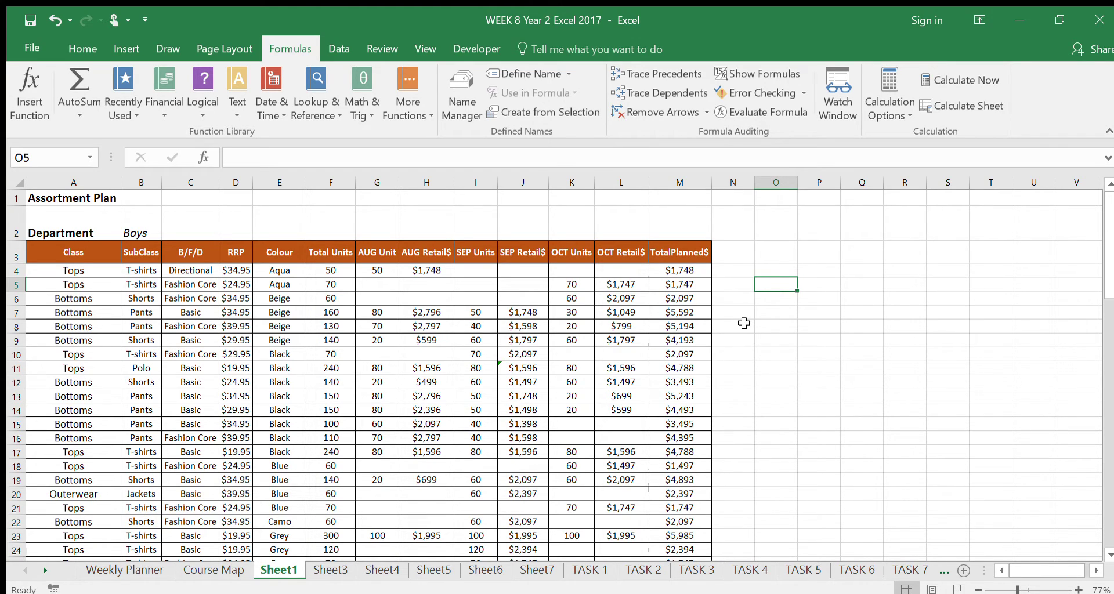
mouse_move(276, 349)
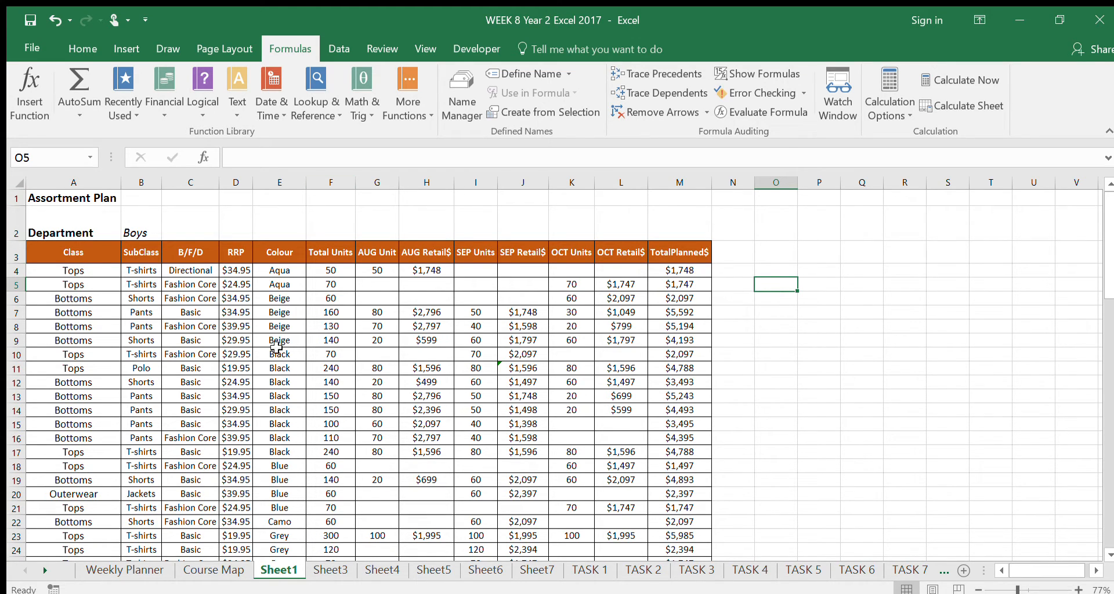
Select the Boys data from the Class header and name the range assort_boys in the Name Box
click(73, 252)
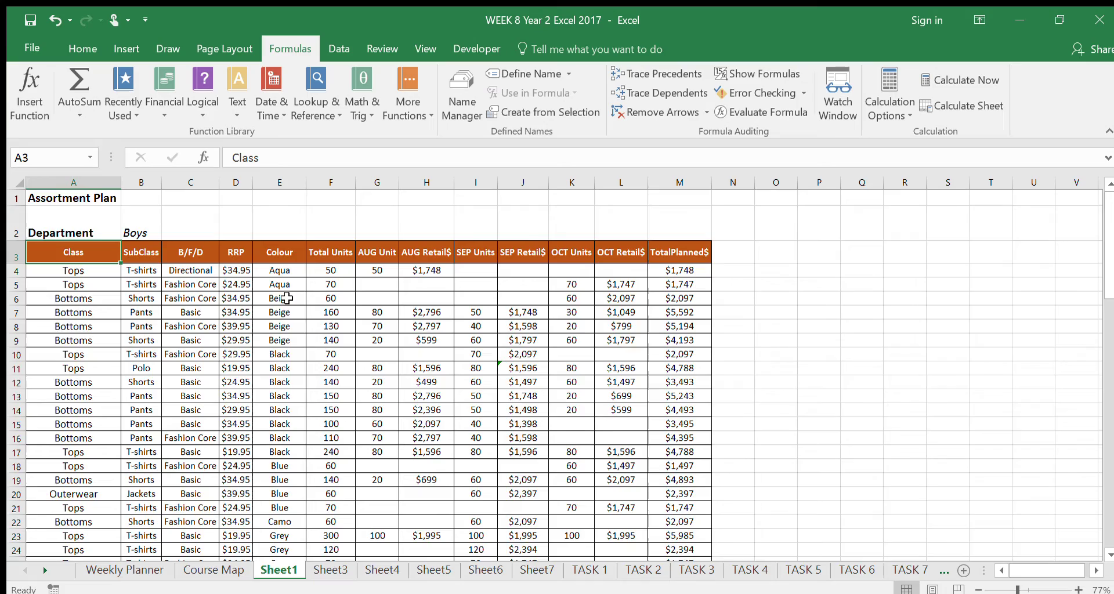
scroll(down, 3)
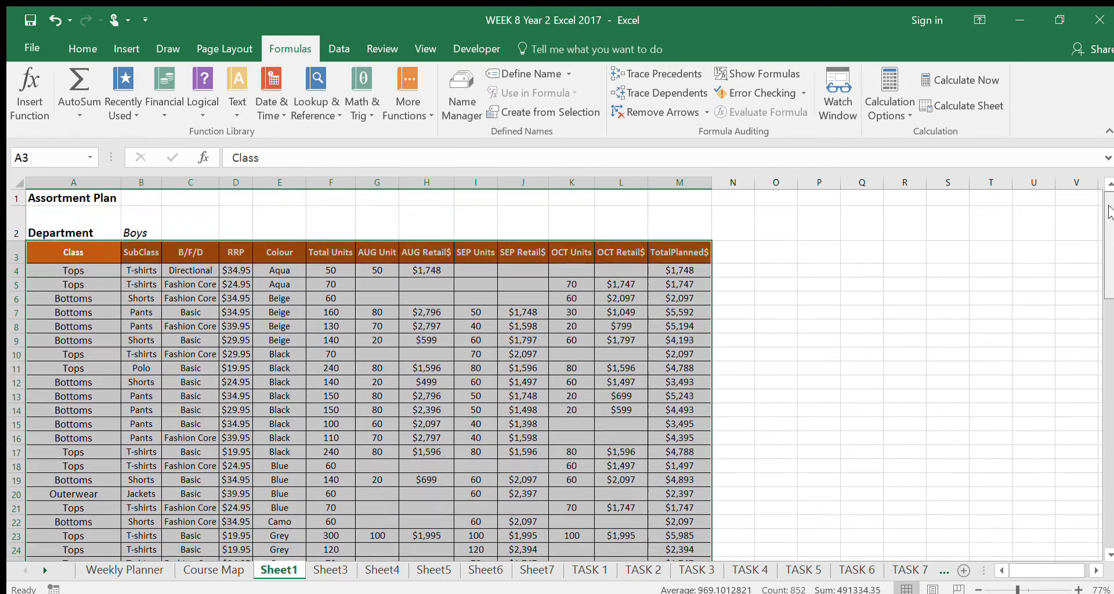
click(44, 157)
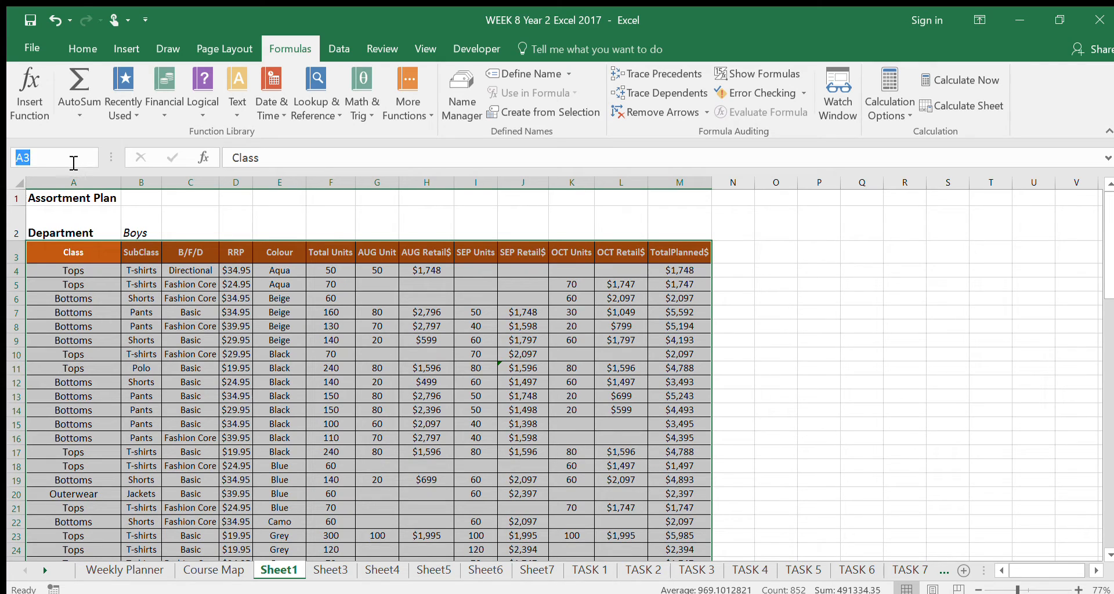
text(assort_boys)
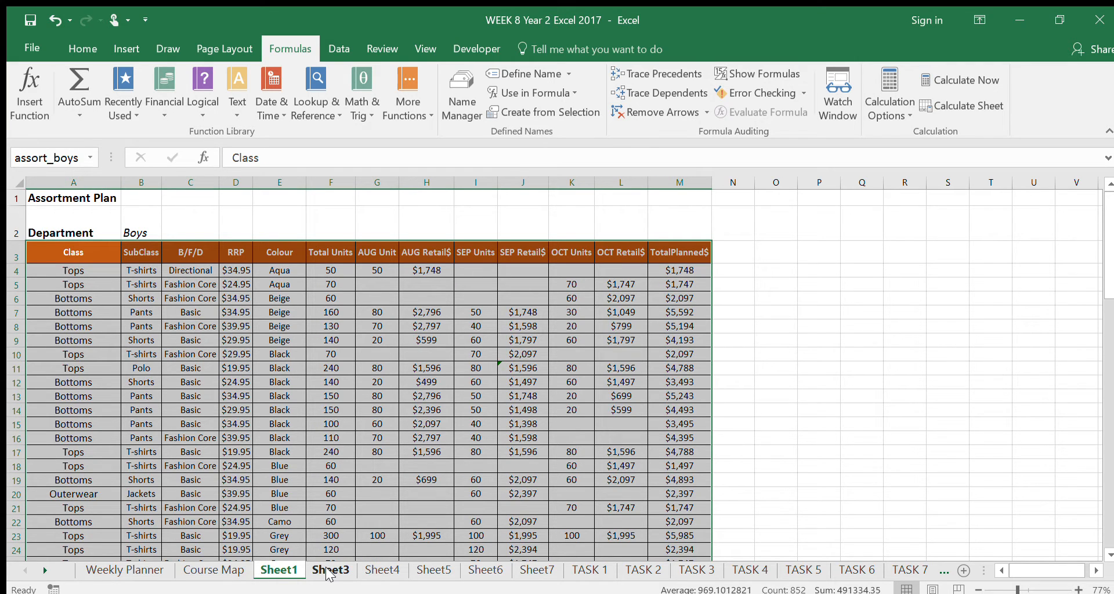
Switch to Sheet3 and begin inserting a PivotTable from assort_boys at B4
click(329, 570)
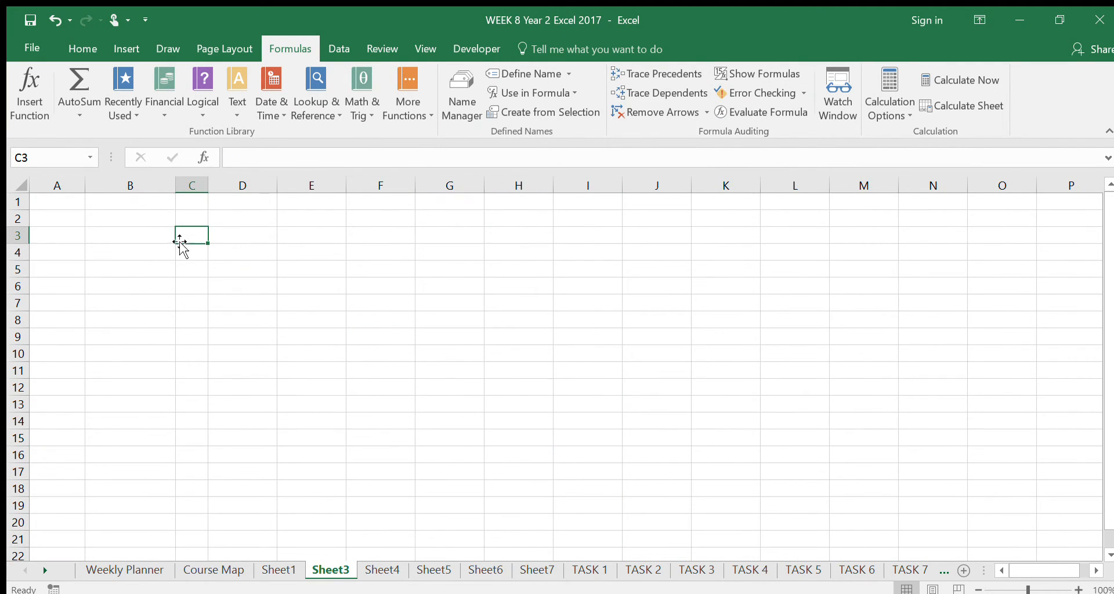
mouse_move(126, 52)
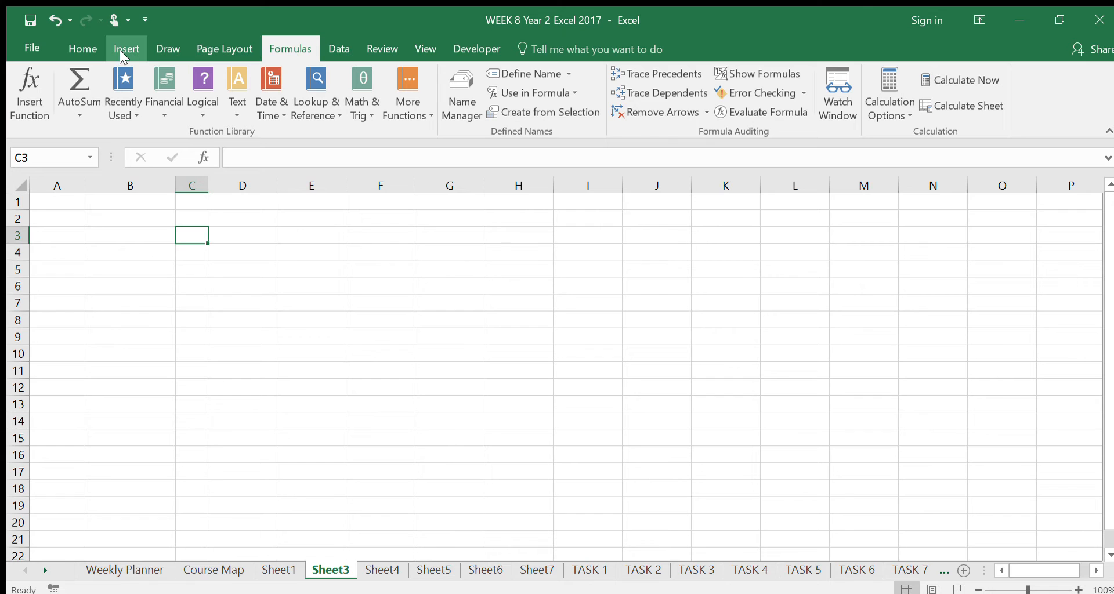
click(126, 49)
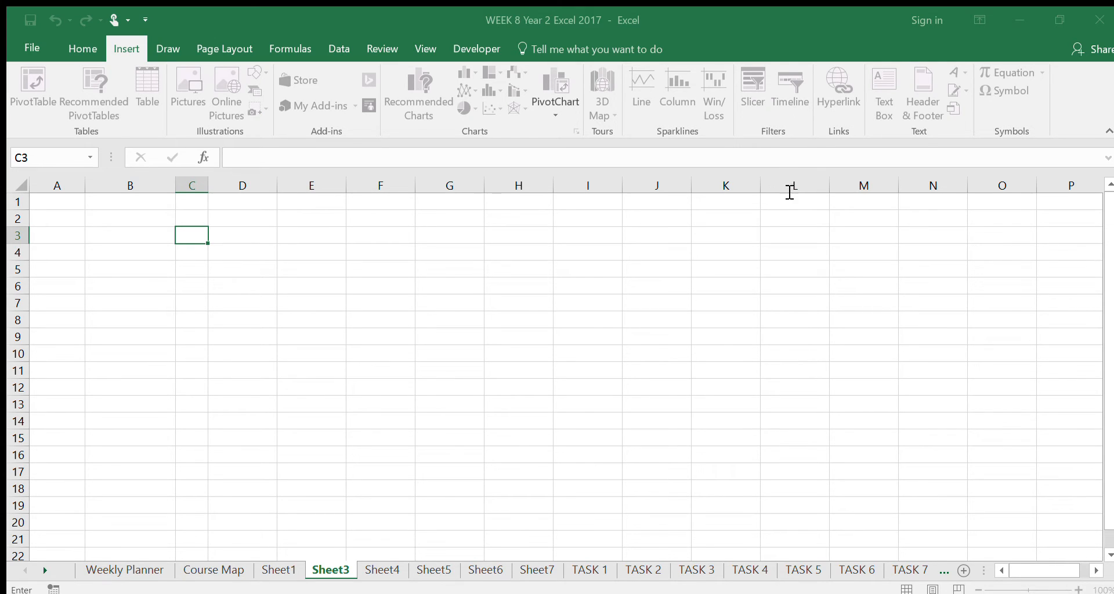
mouse_move(801, 195)
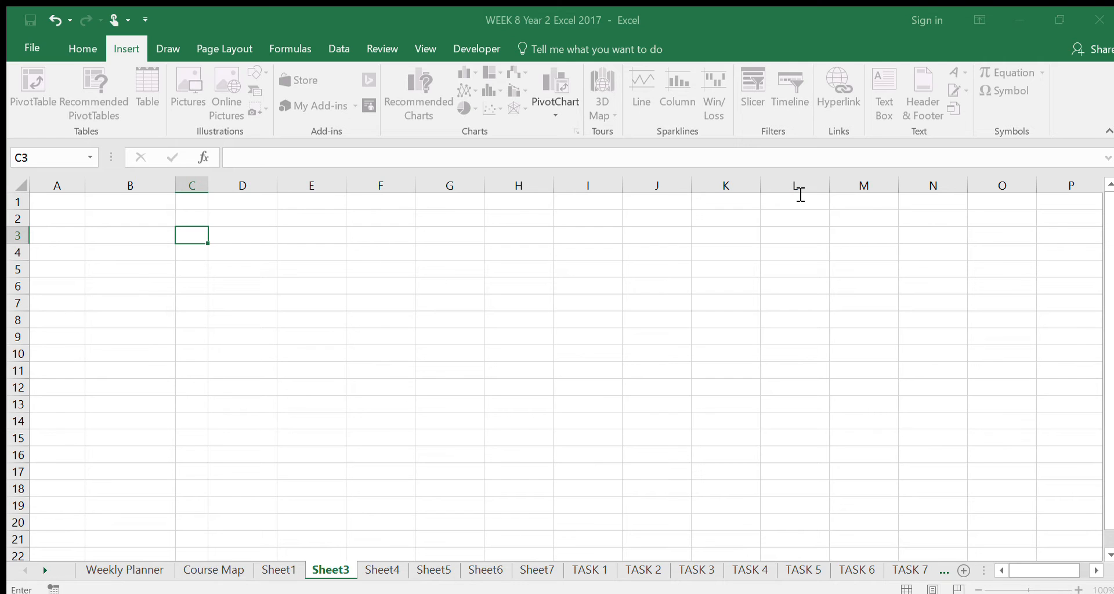
mouse_move(668, 264)
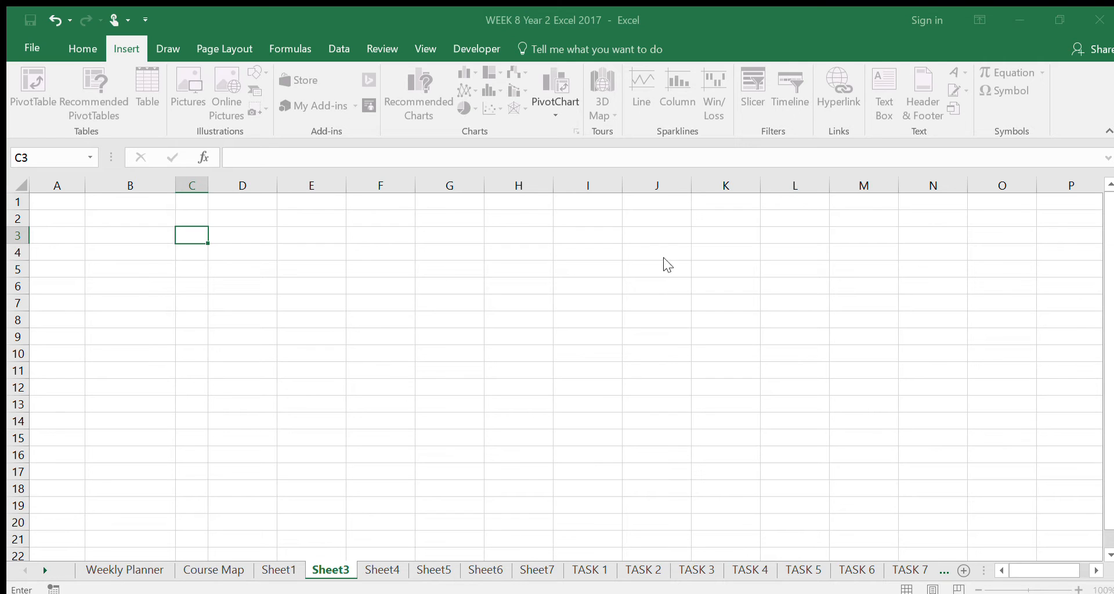
mouse_move(821, 351)
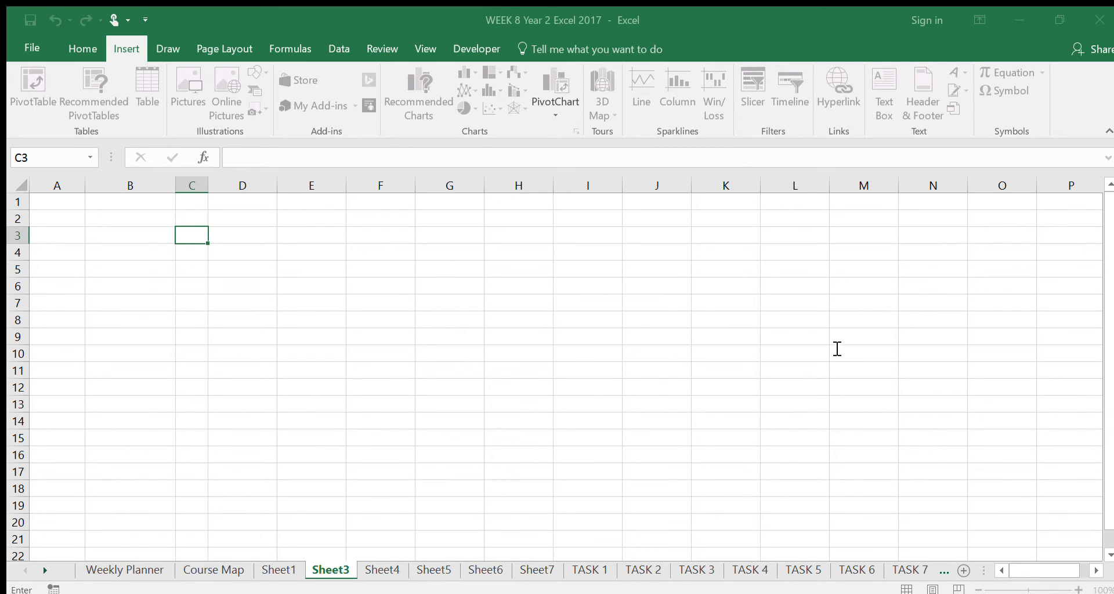
mouse_move(121, 270)
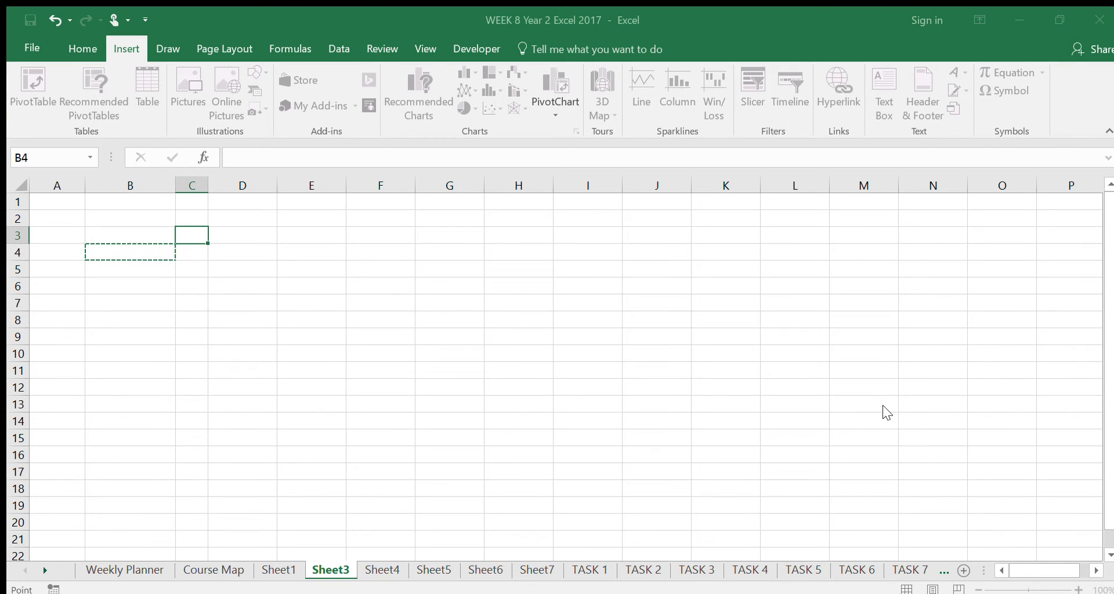
Confirm the PivotTable placement at B4 so an empty PivotTable4 appears on Sheet3
click(24, 82)
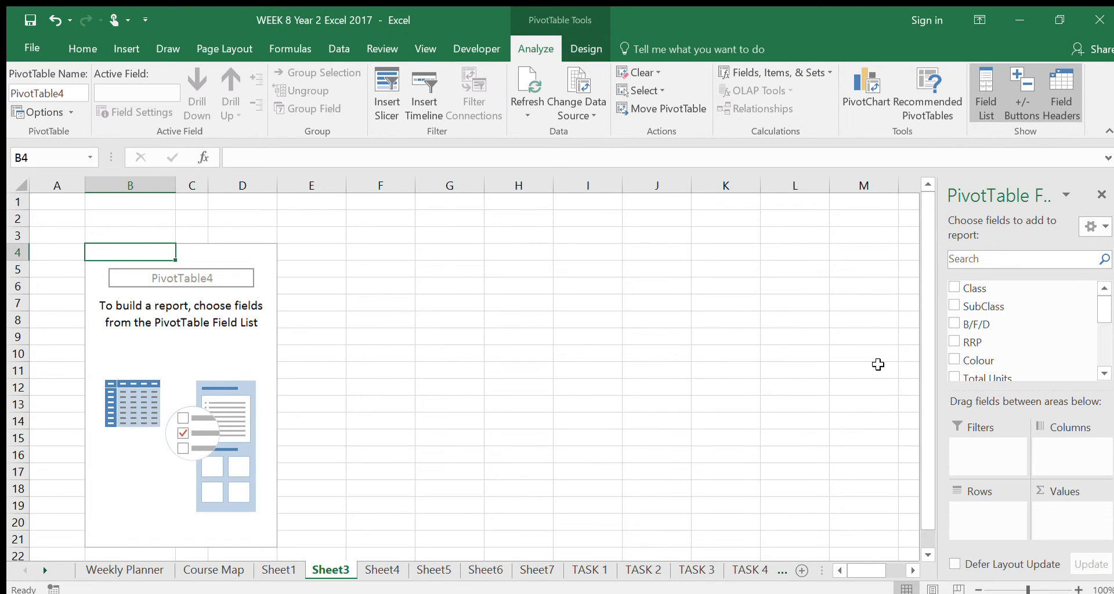
mouse_move(356, 343)
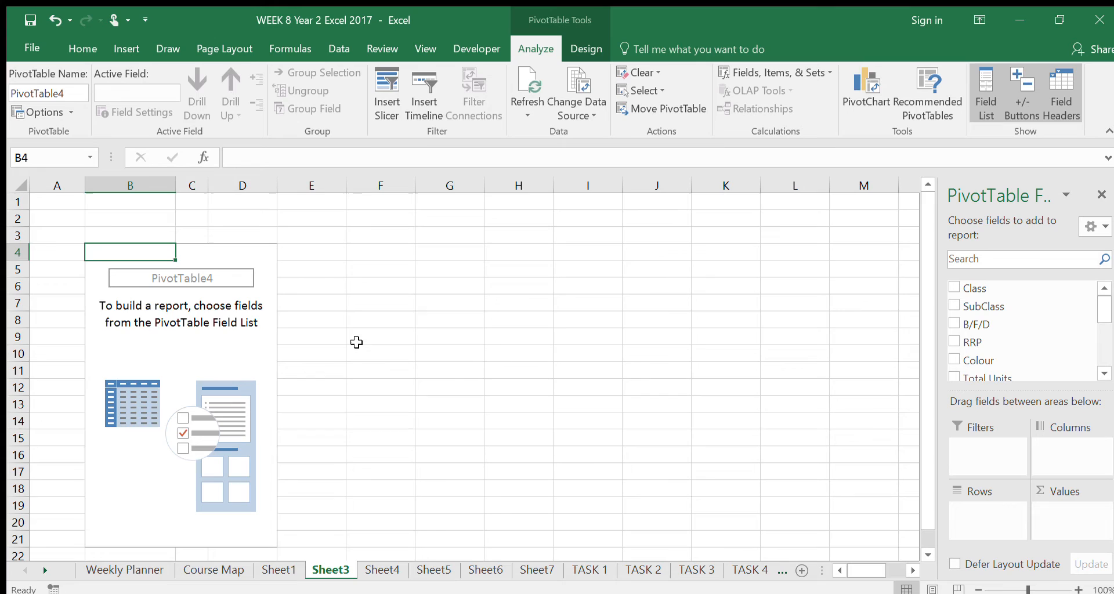
mouse_move(448, 311)
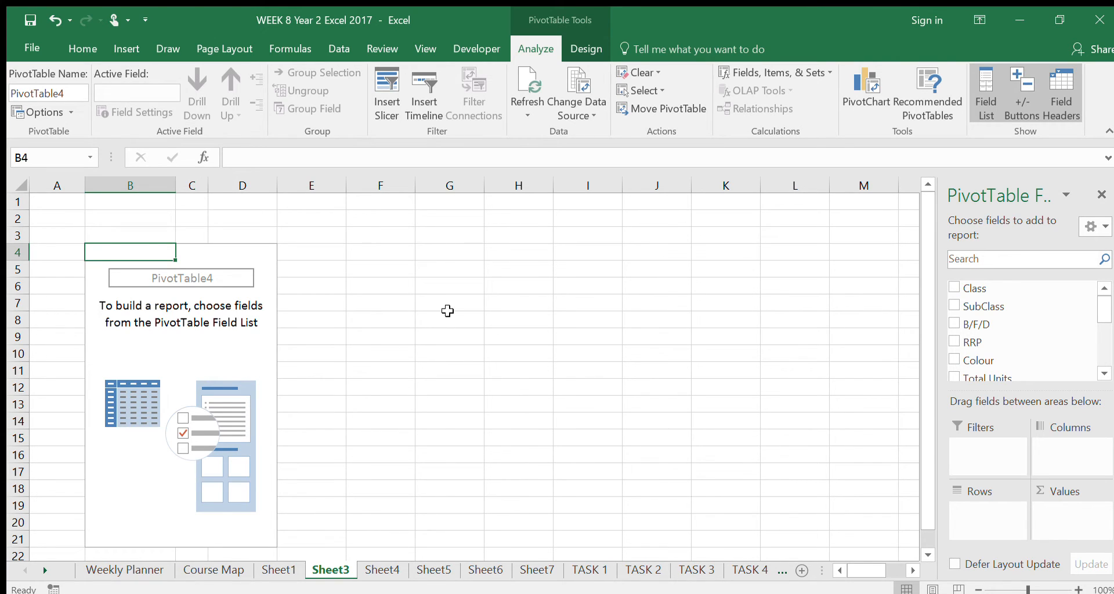
mouse_move(181, 335)
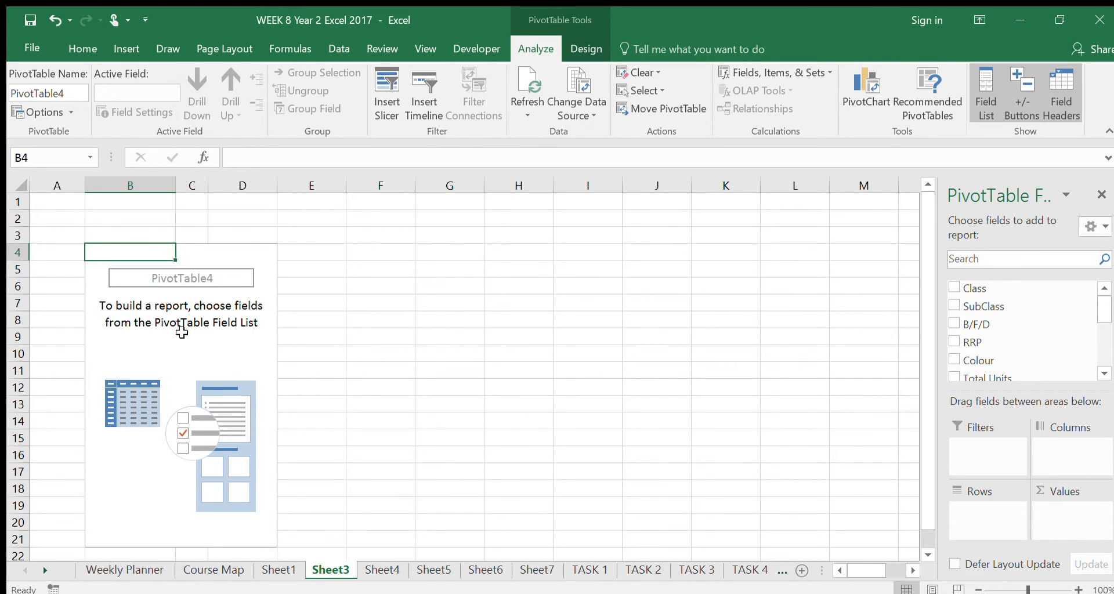
click(192, 337)
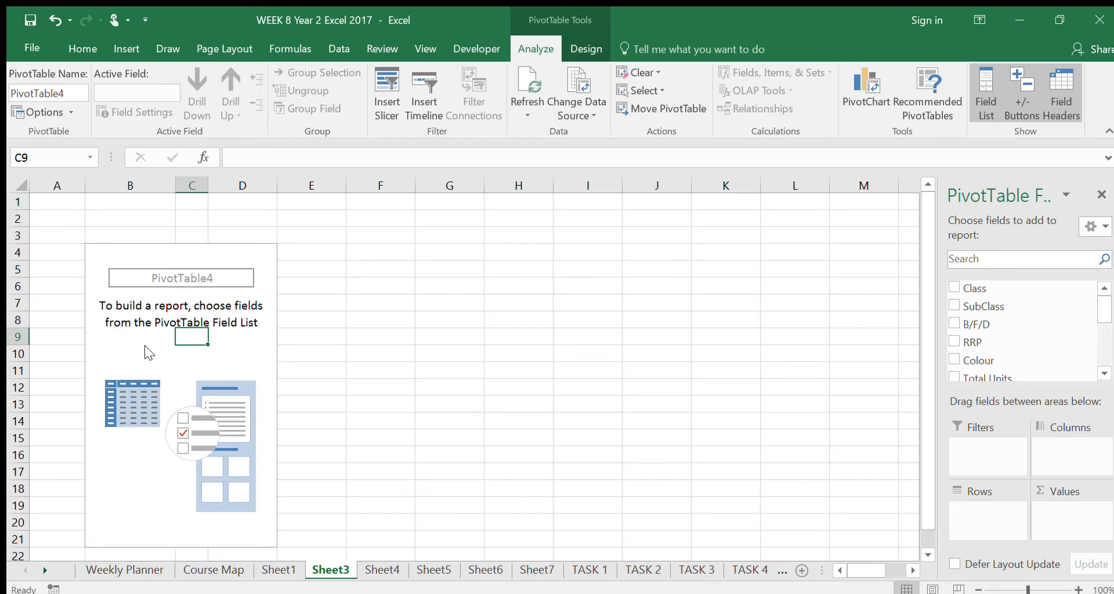
mouse_move(303, 419)
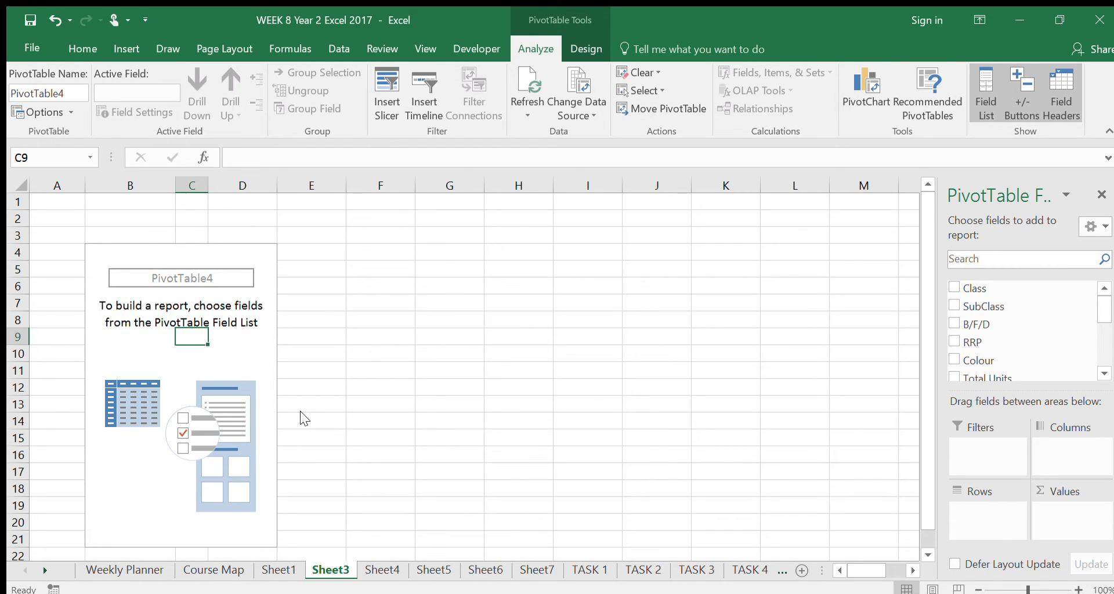
mouse_move(441, 219)
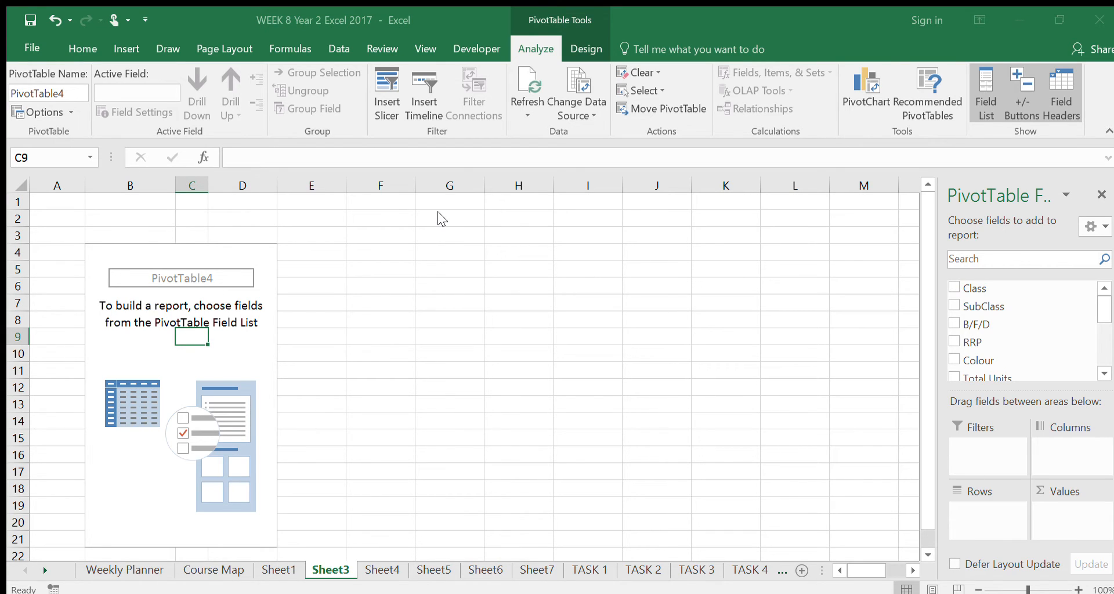
mouse_move(423, 223)
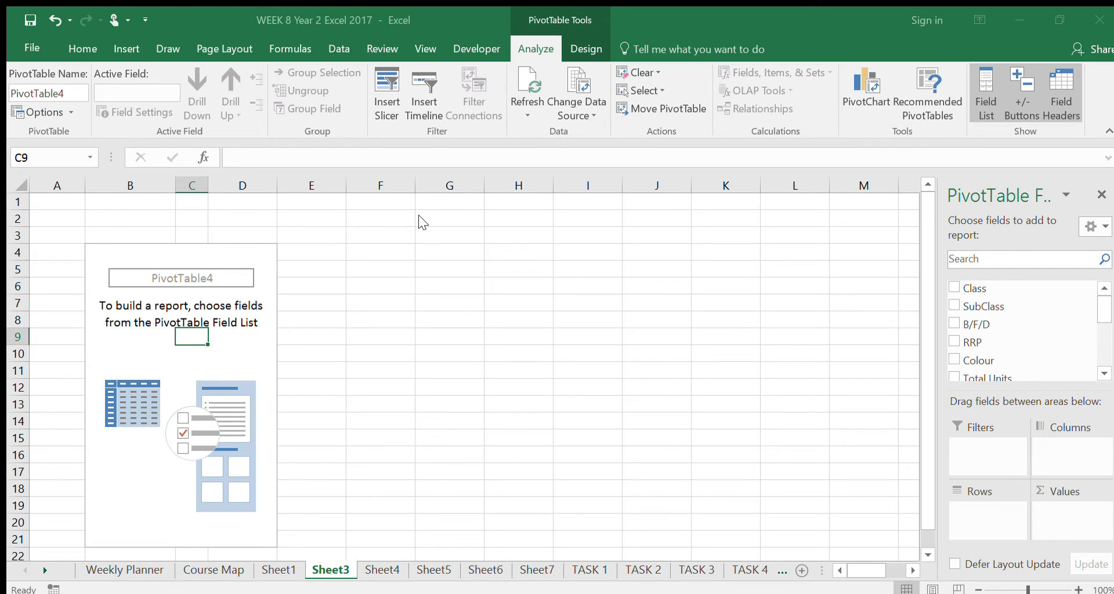
mouse_move(170, 362)
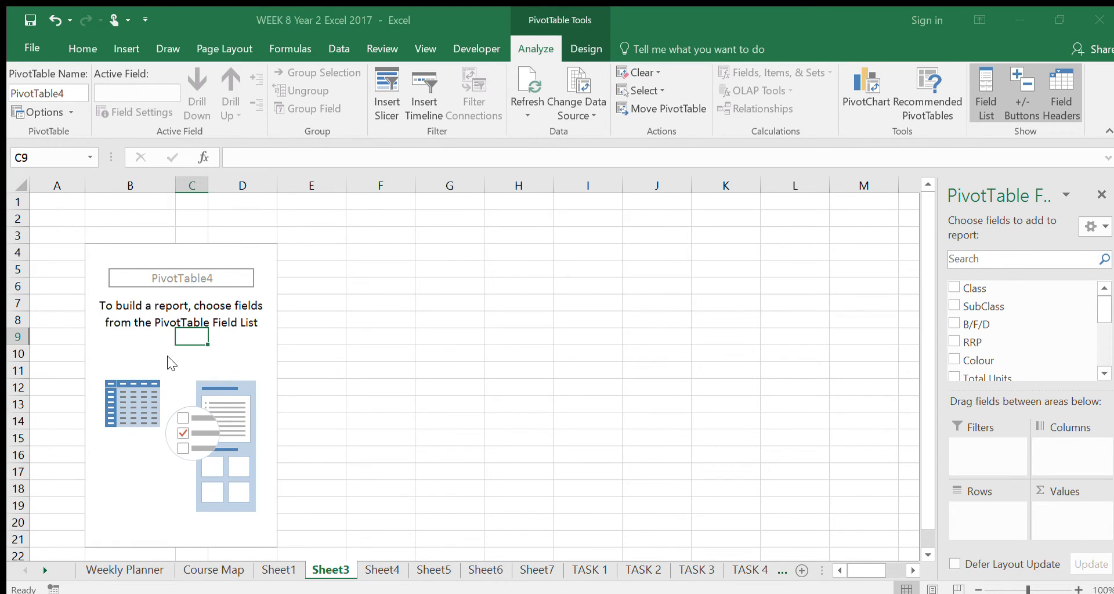
mouse_move(233, 362)
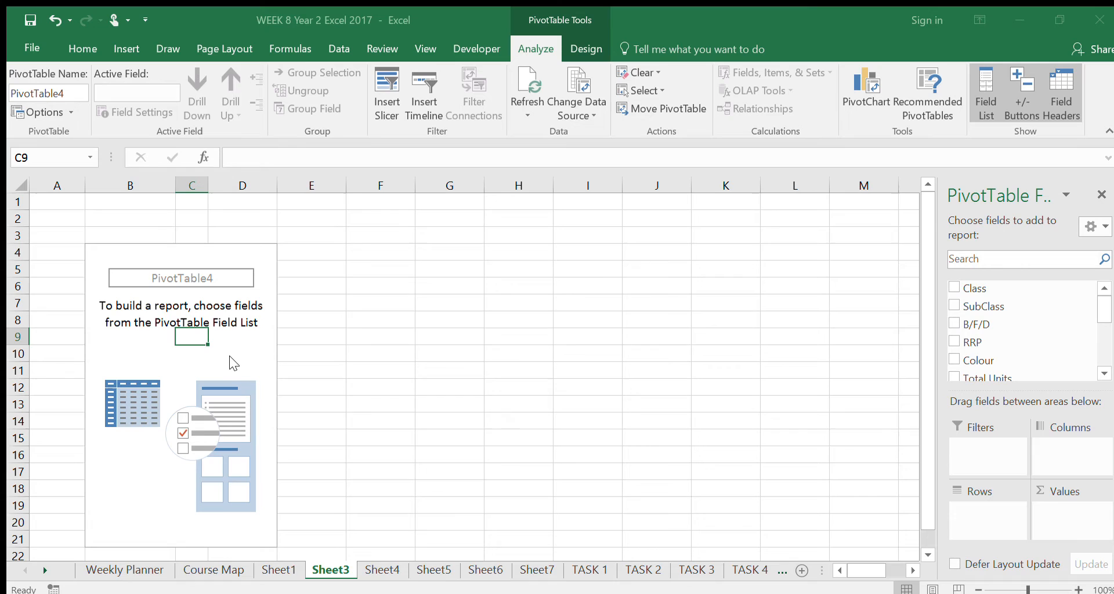
mouse_move(380, 575)
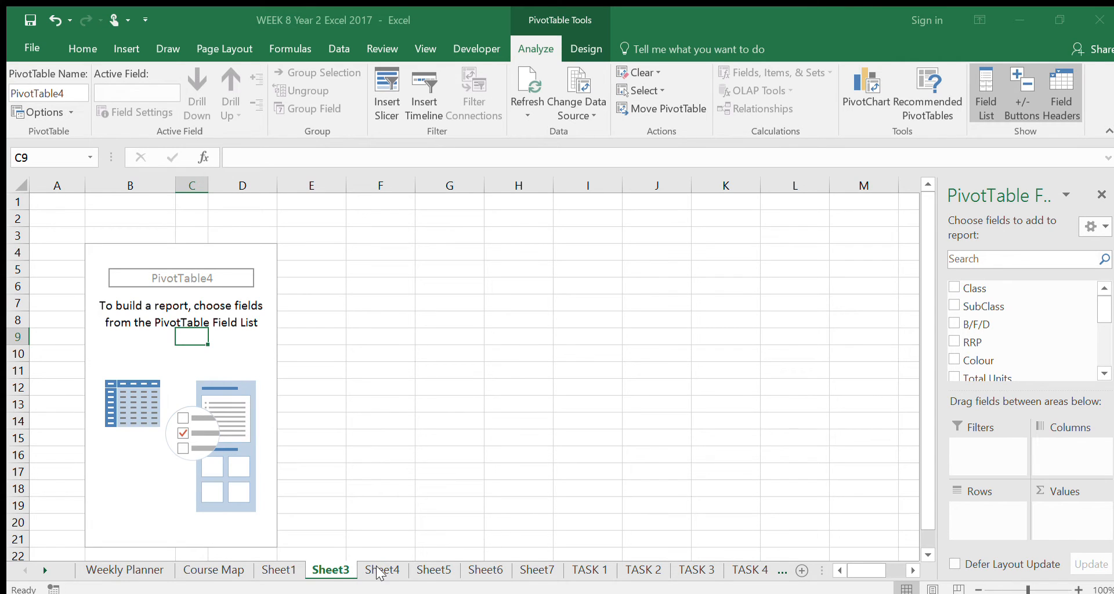
mouse_move(380, 578)
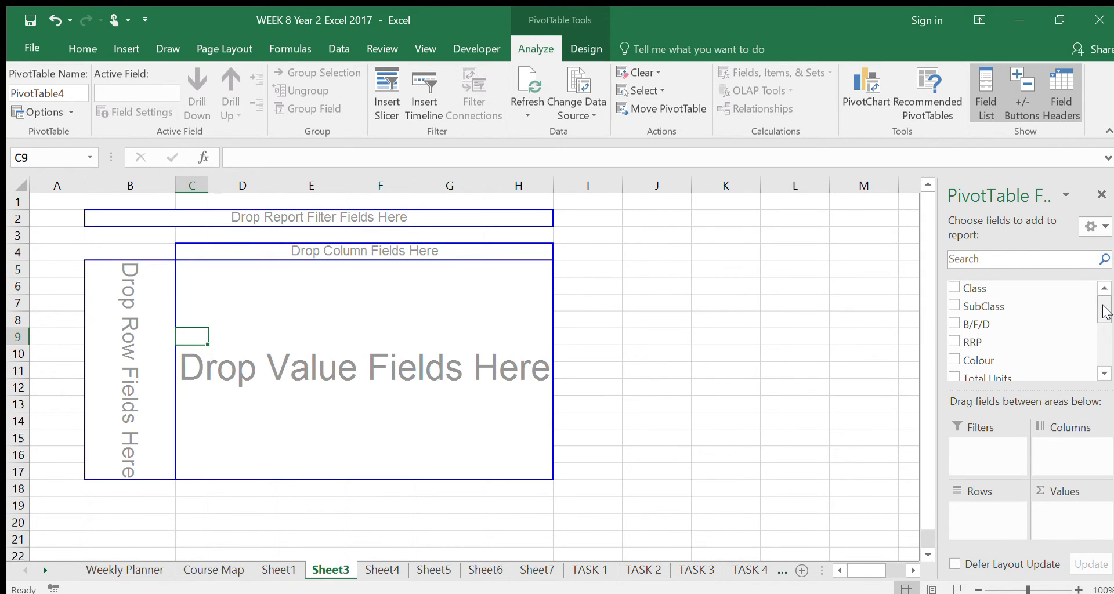
Add Colour as the row field, listing colours from Aqua to White Multi with a Grand Total
scroll(down, 3)
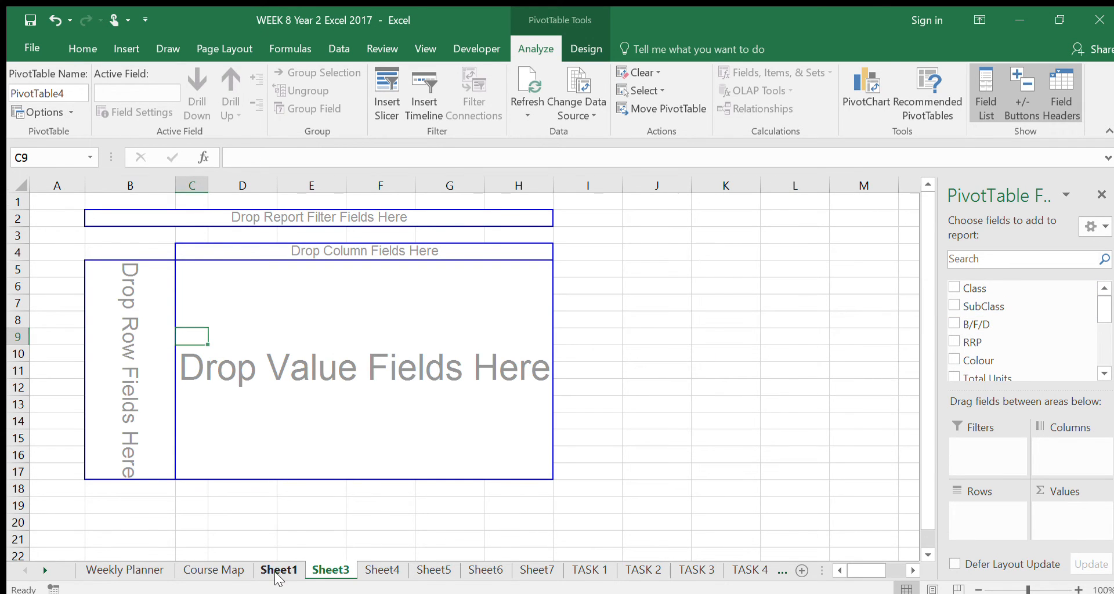
click(280, 570)
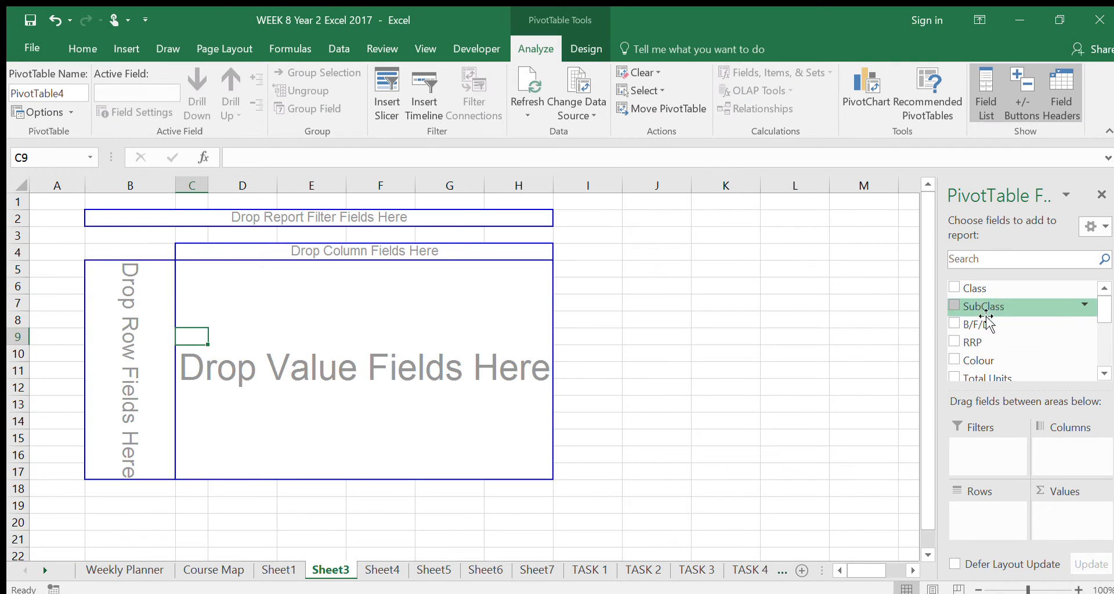
mouse_move(981, 361)
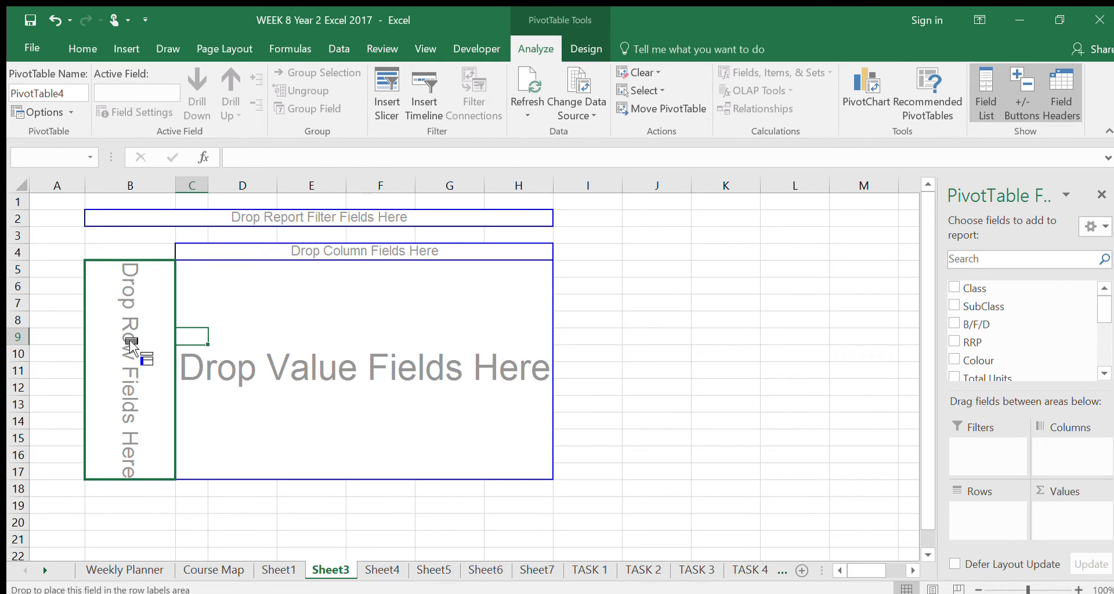
click(954, 361)
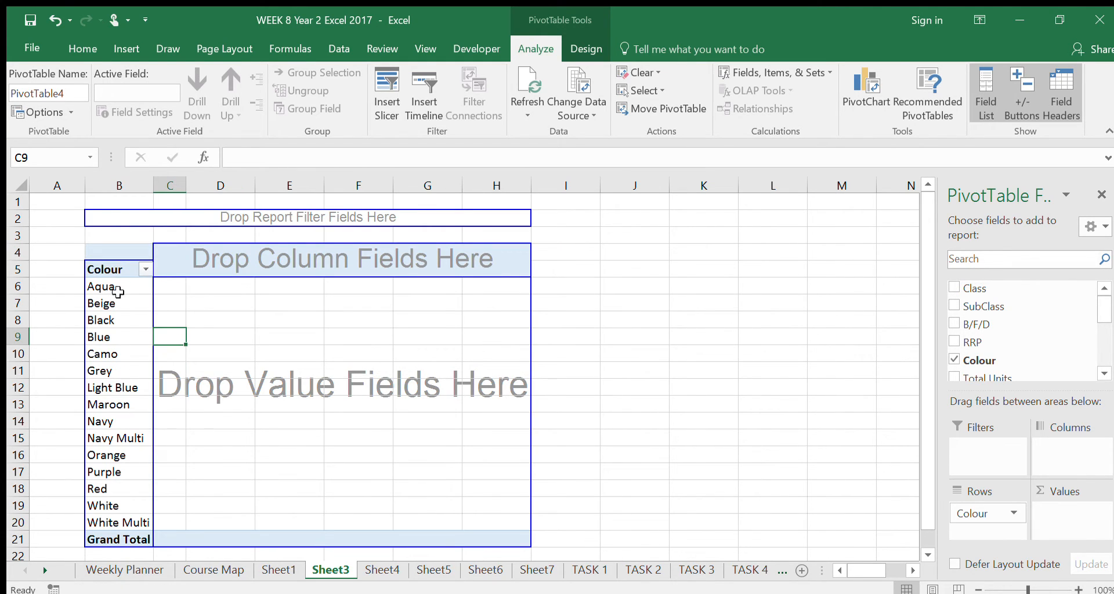
mouse_move(117, 309)
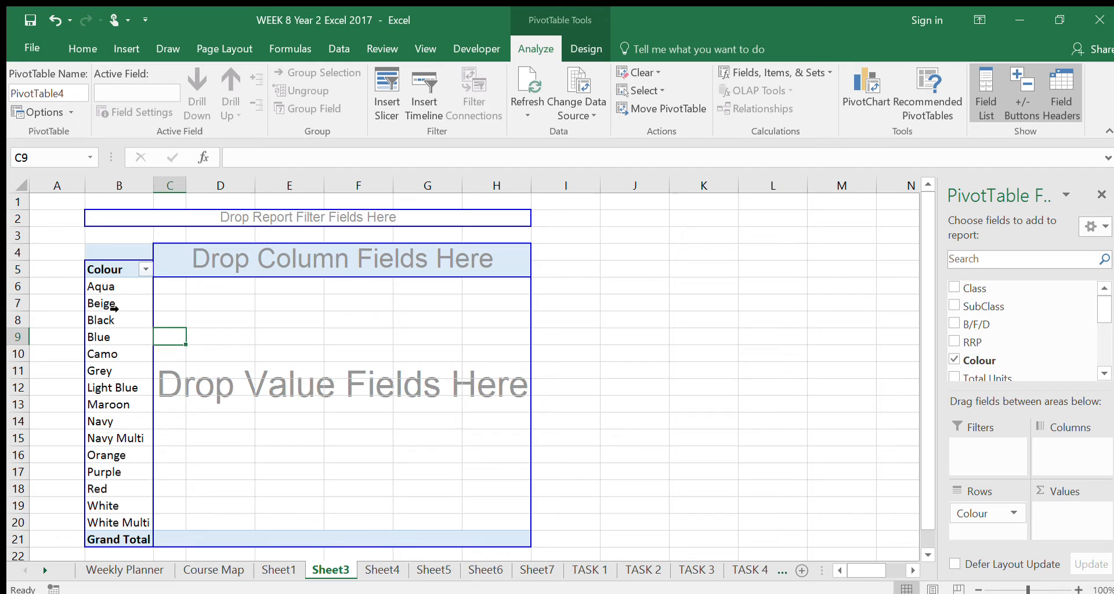
mouse_move(206, 349)
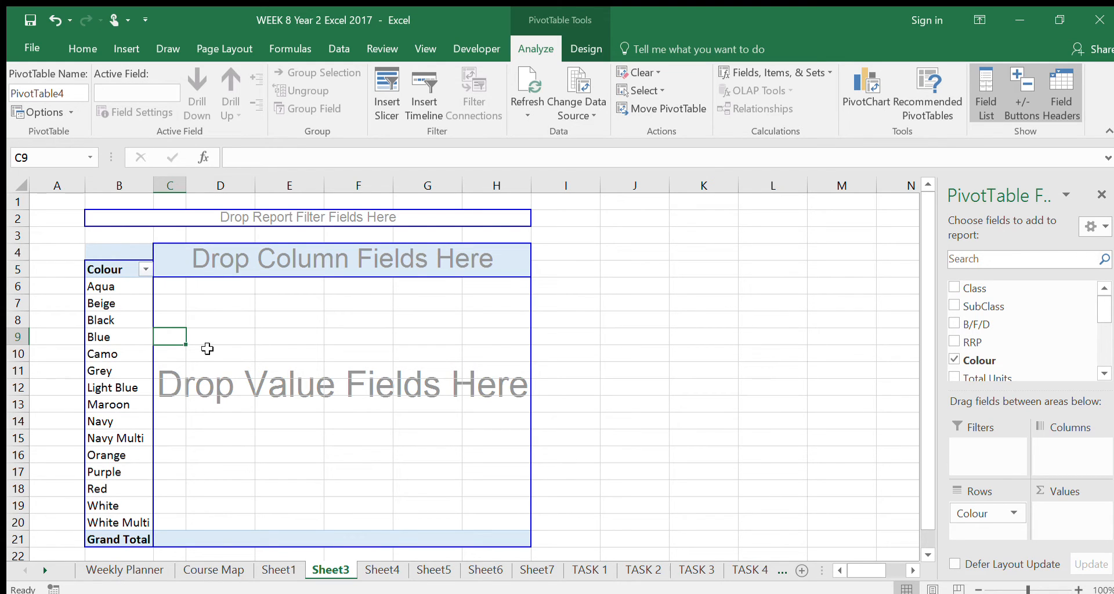
mouse_move(117, 328)
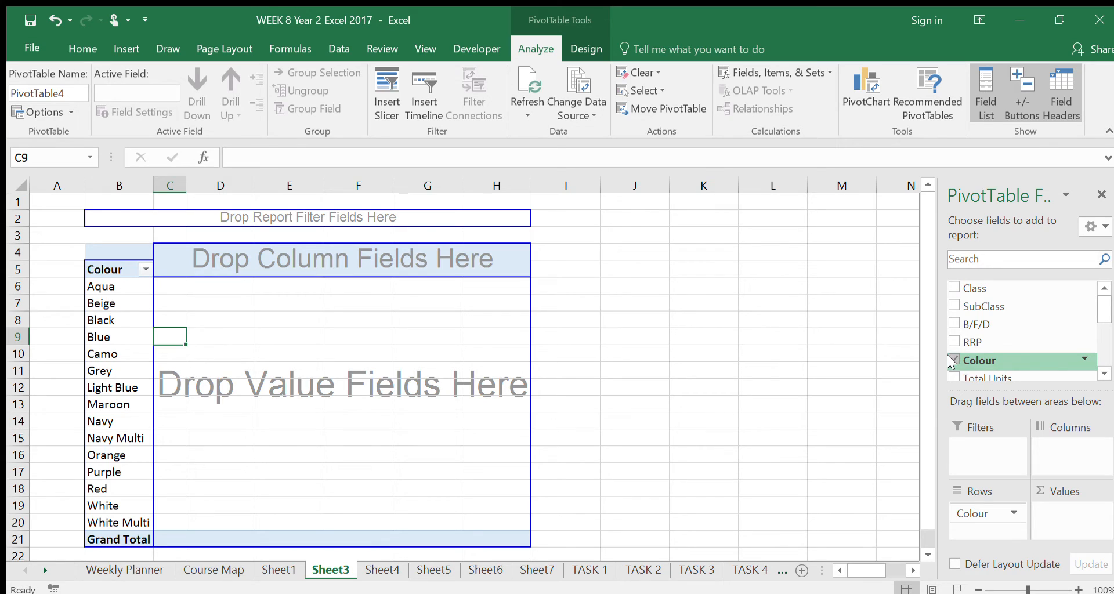
Re-add Colour to Rows and put Total Units in Values as Sum of Total Units per colour
click(954, 361)
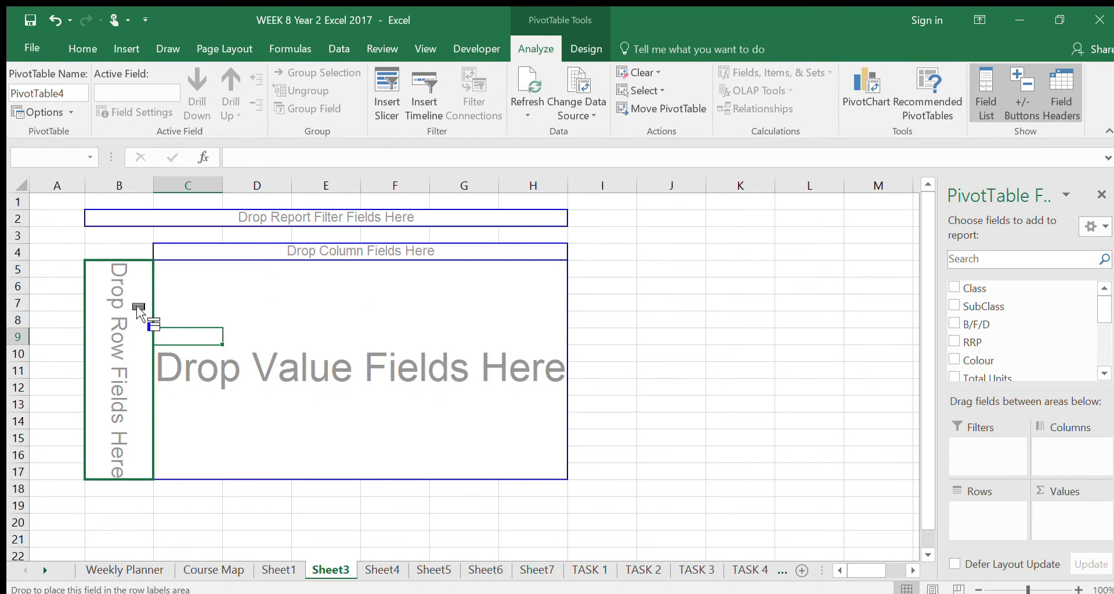
click(954, 362)
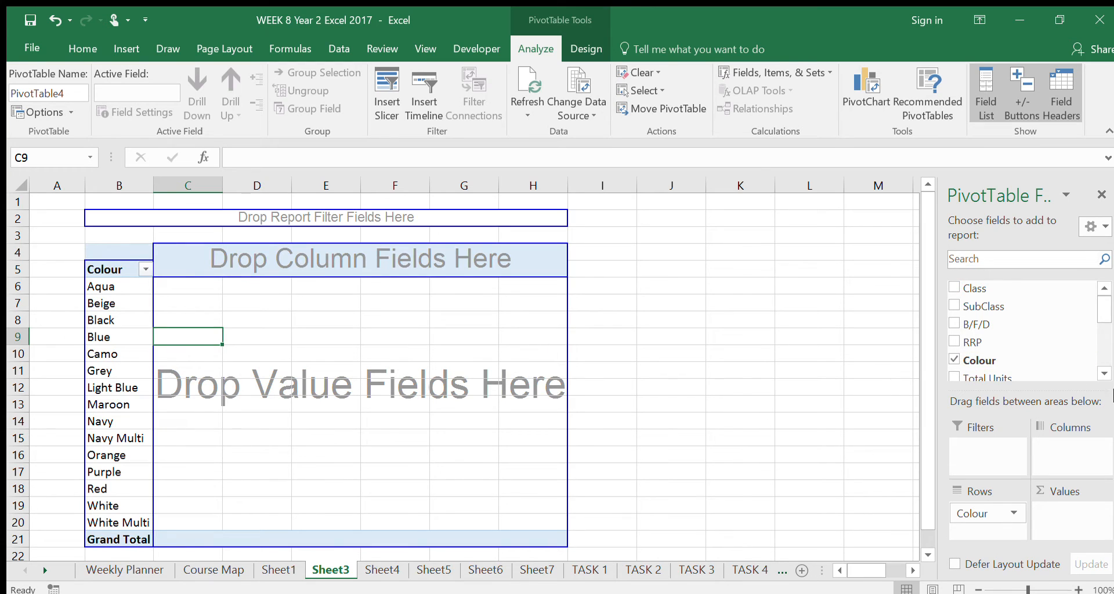
scroll(down, 3)
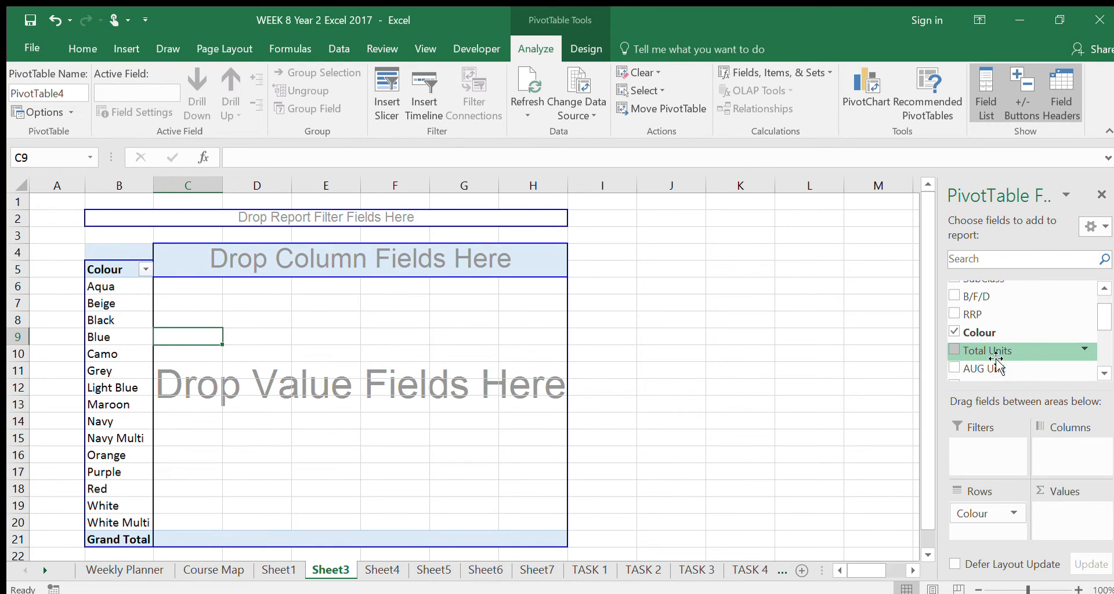
click(278, 571)
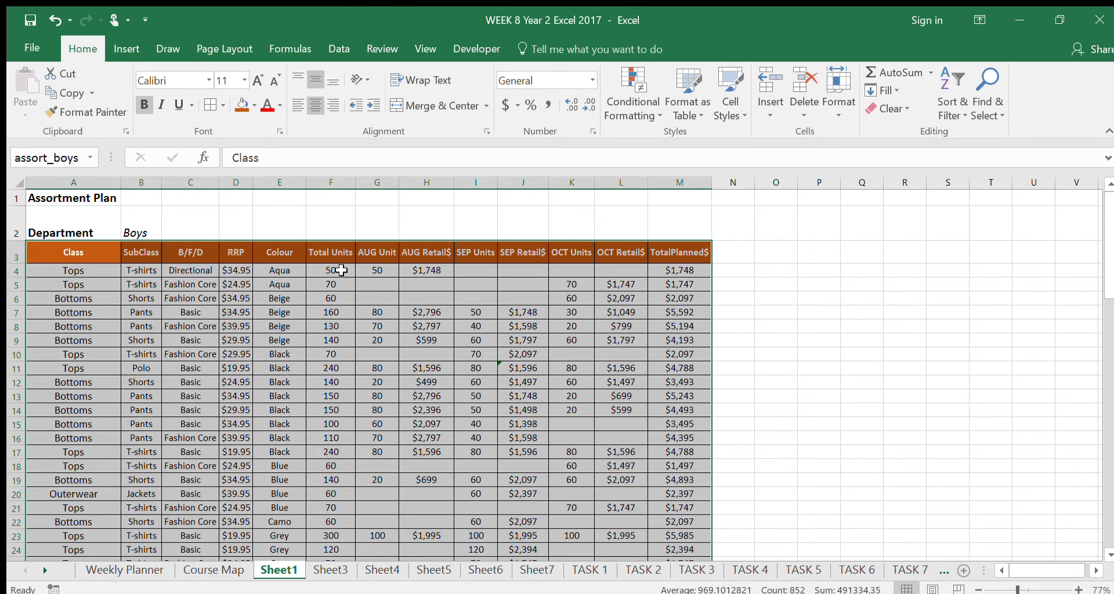
mouse_move(200, 269)
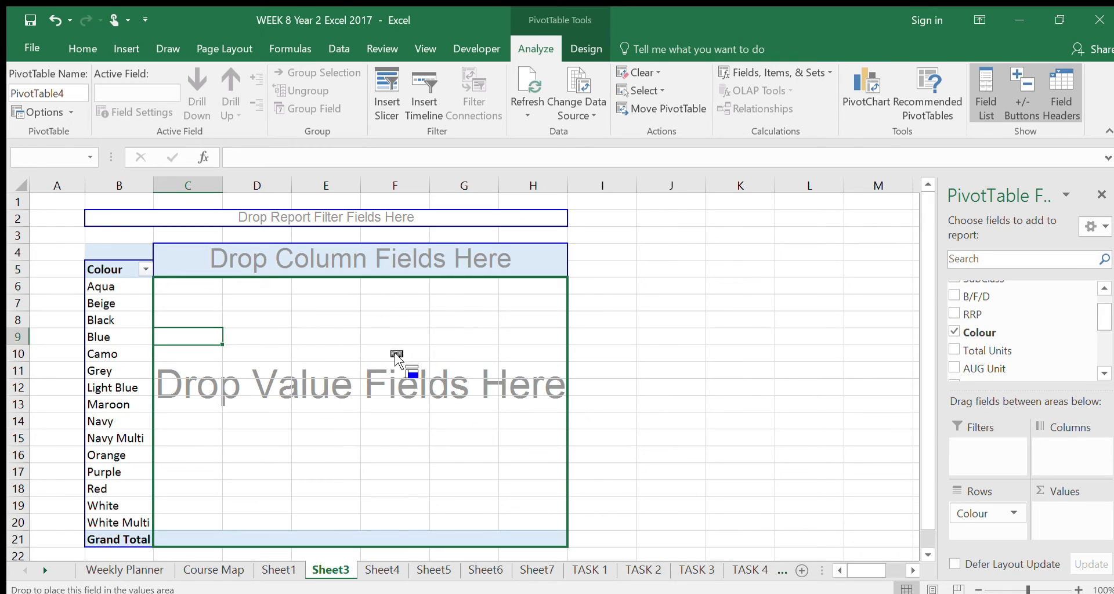
mouse_move(344, 367)
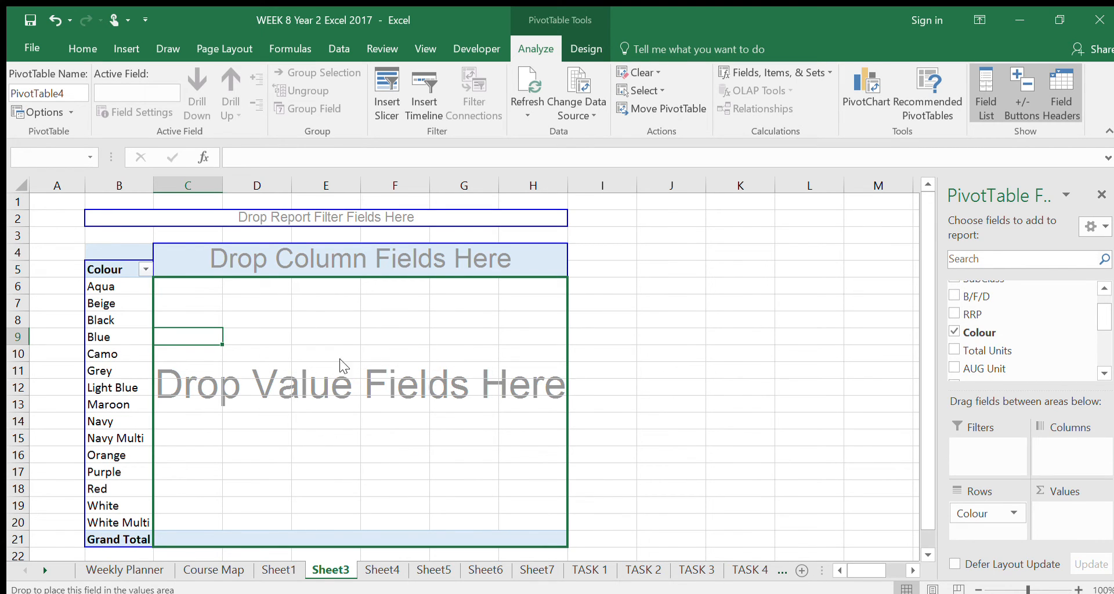
click(954, 351)
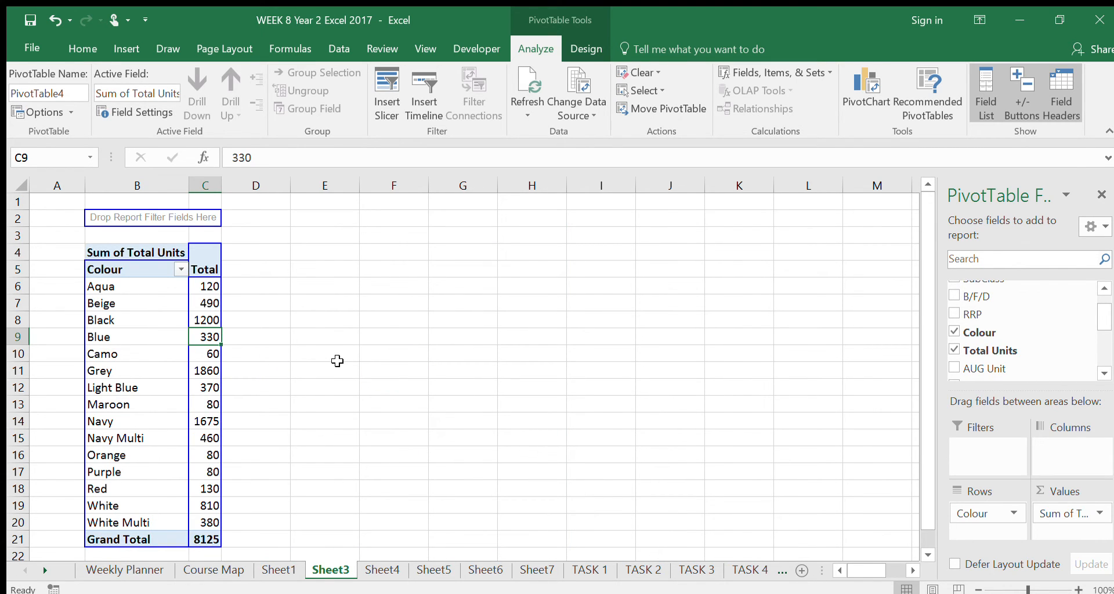
mouse_move(188, 287)
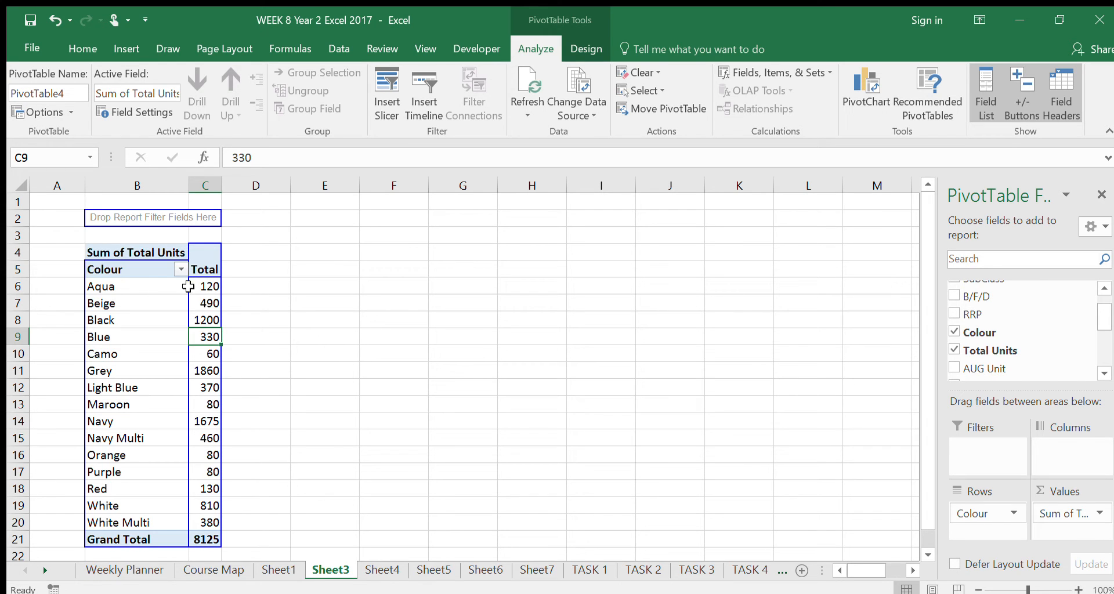
mouse_move(269, 562)
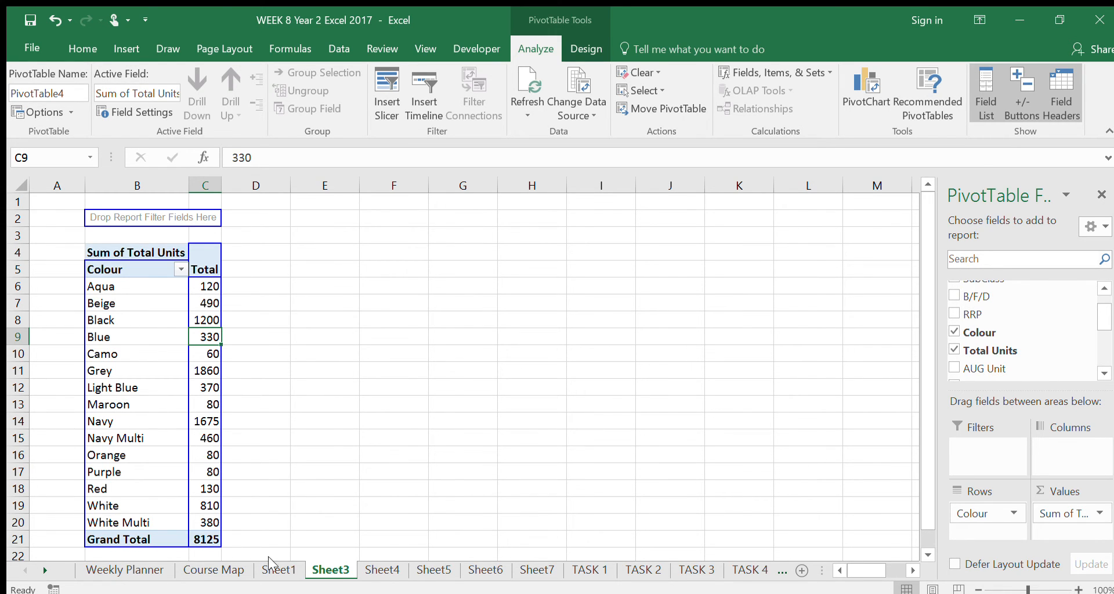
Check the source data on Sheet1 and return to the Sheet3 pivot showing Grand Total 8125
click(278, 570)
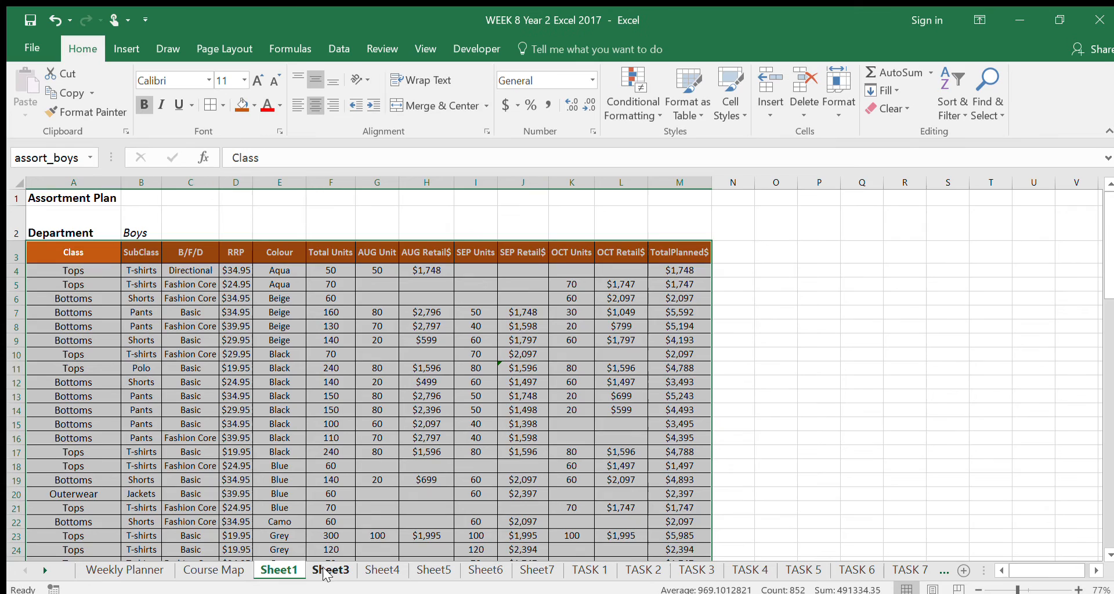
click(329, 570)
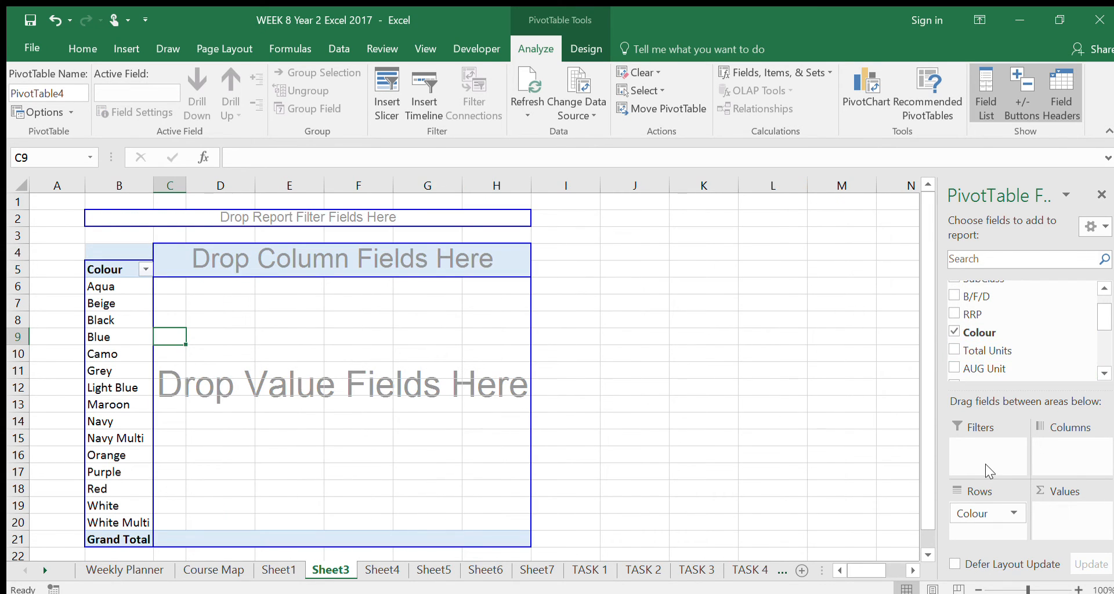
mouse_move(370, 404)
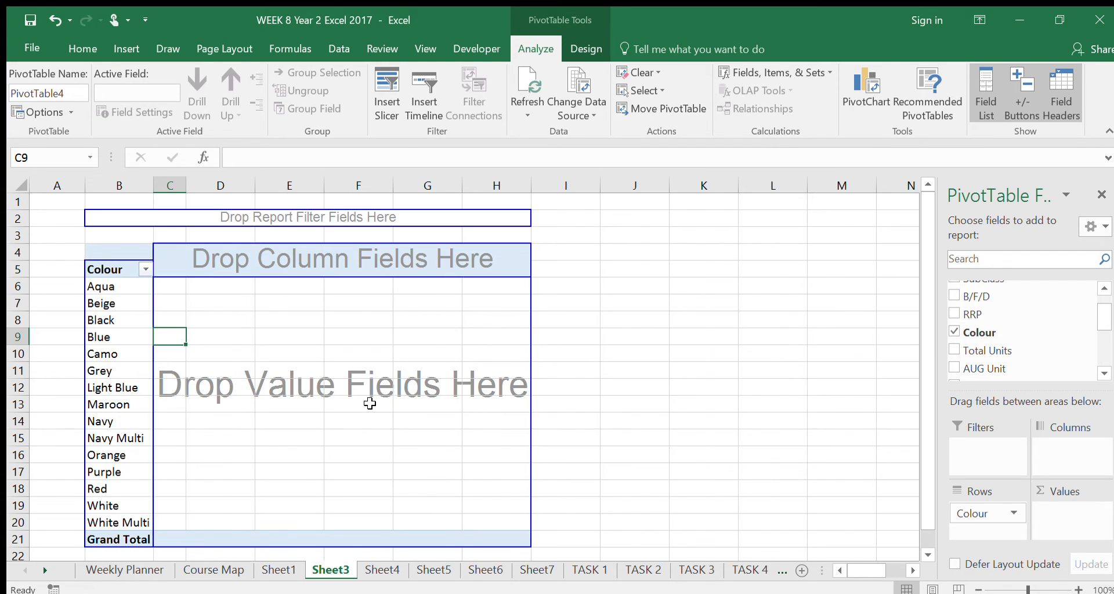
click(954, 351)
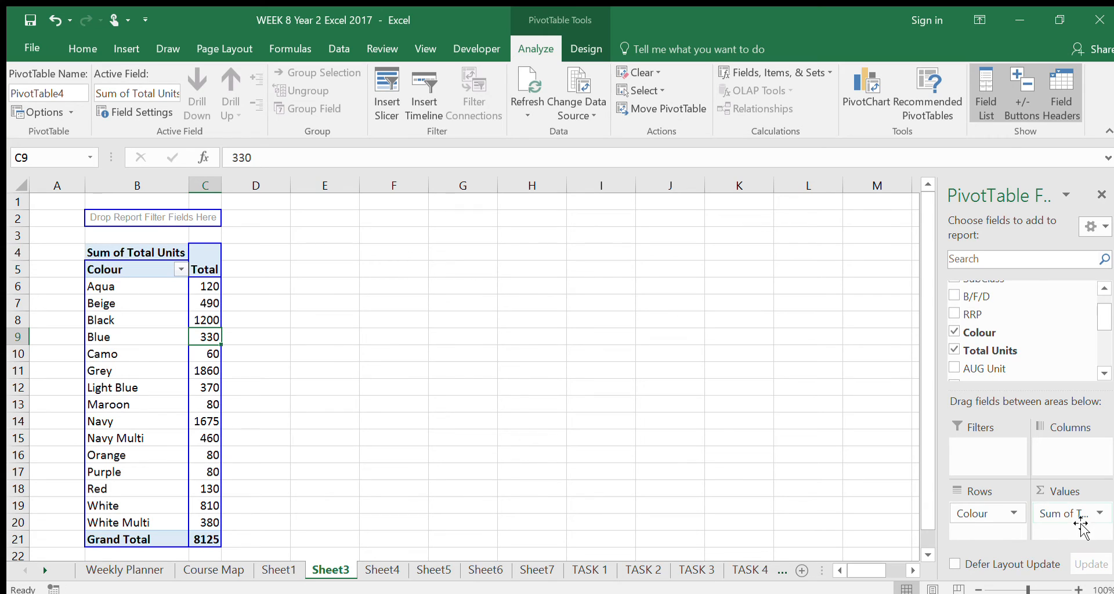
mouse_move(1051, 498)
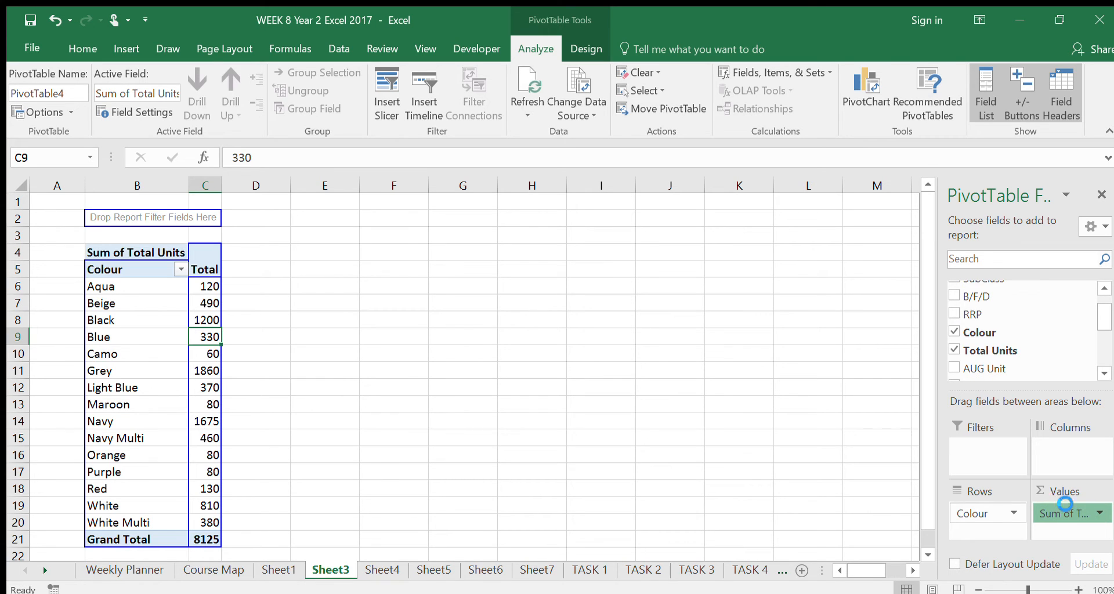
mouse_move(532, 205)
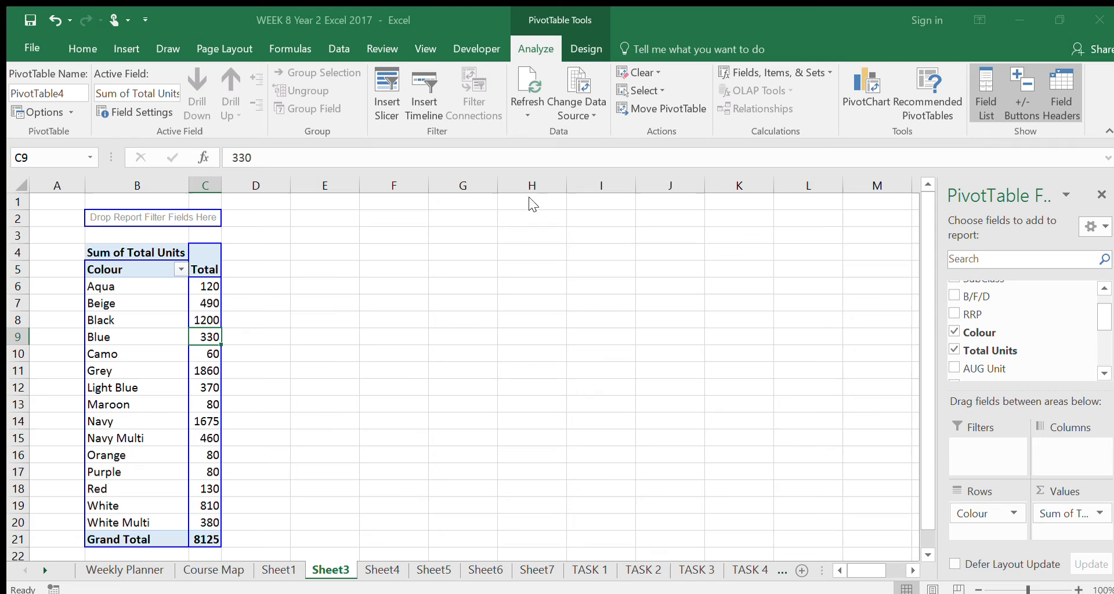
mouse_move(687, 267)
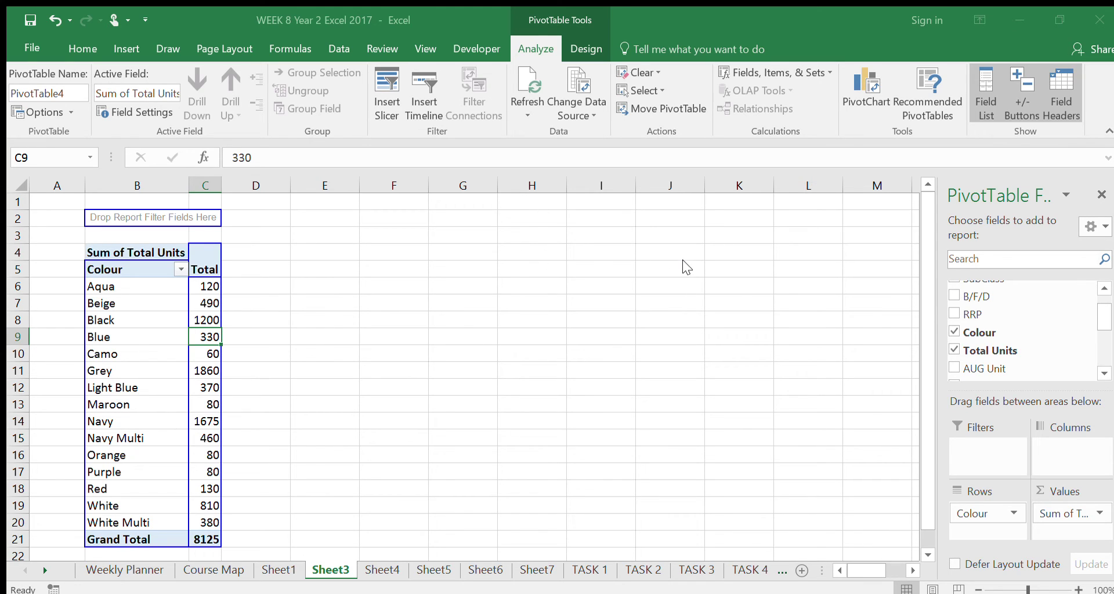
mouse_move(539, 291)
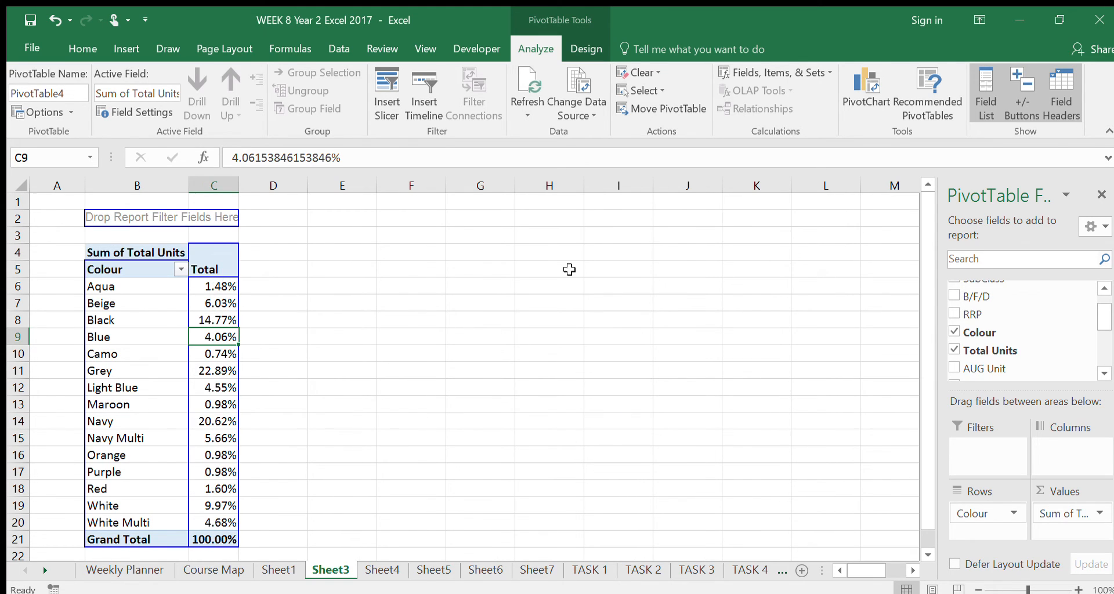
mouse_move(253, 406)
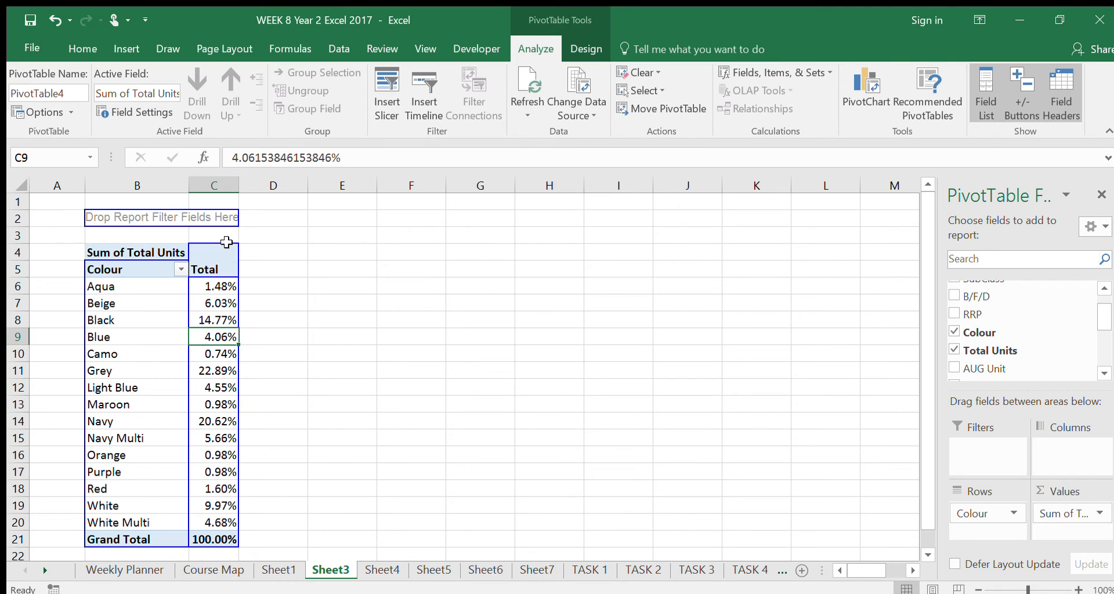
mouse_move(1050, 516)
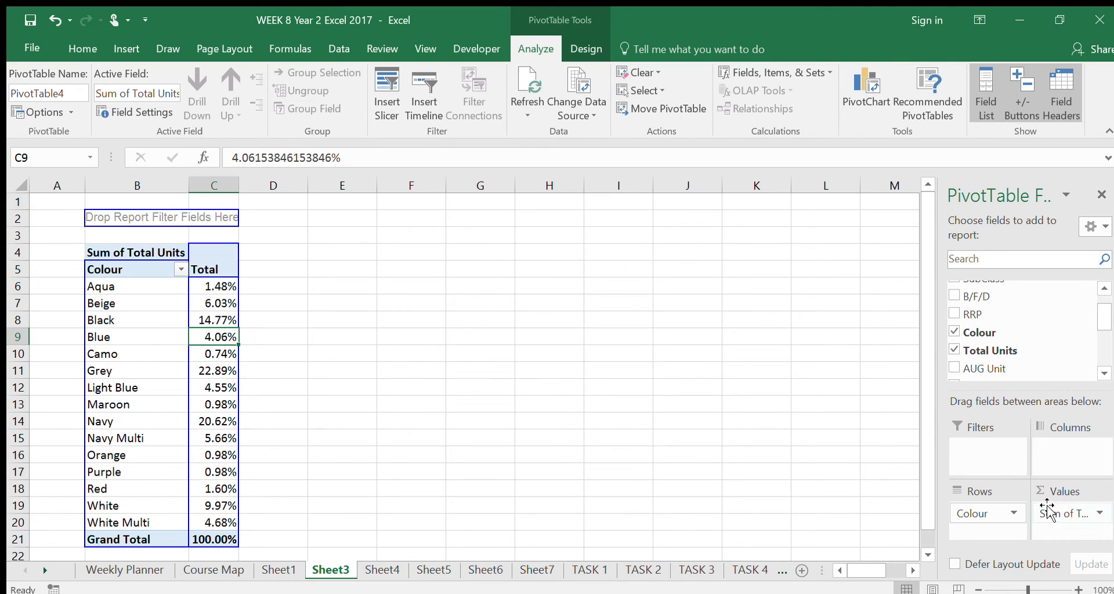
mouse_move(391, 416)
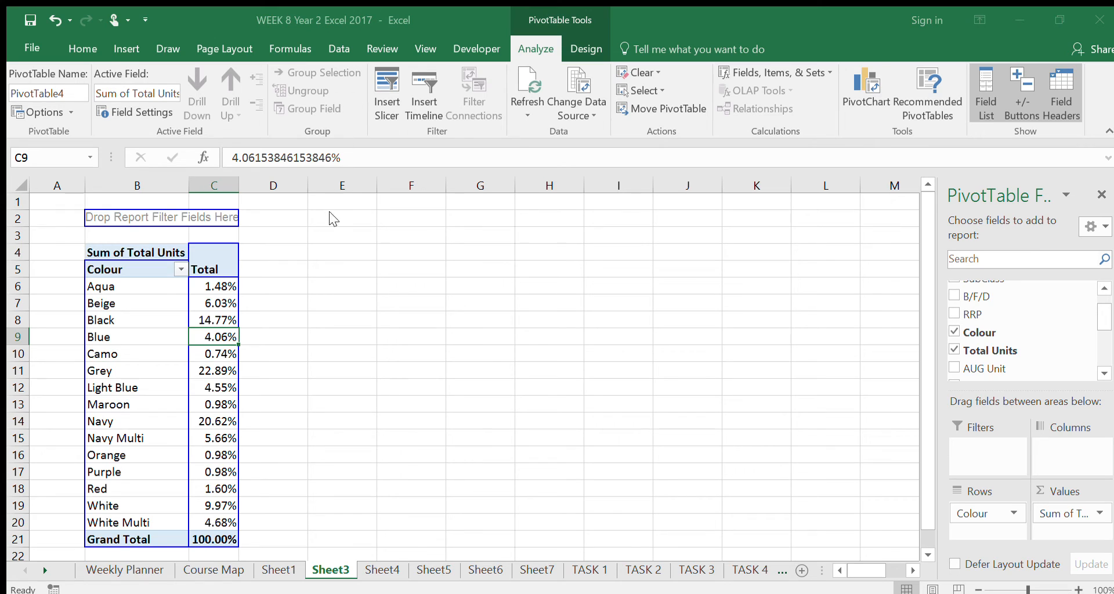
mouse_move(334, 153)
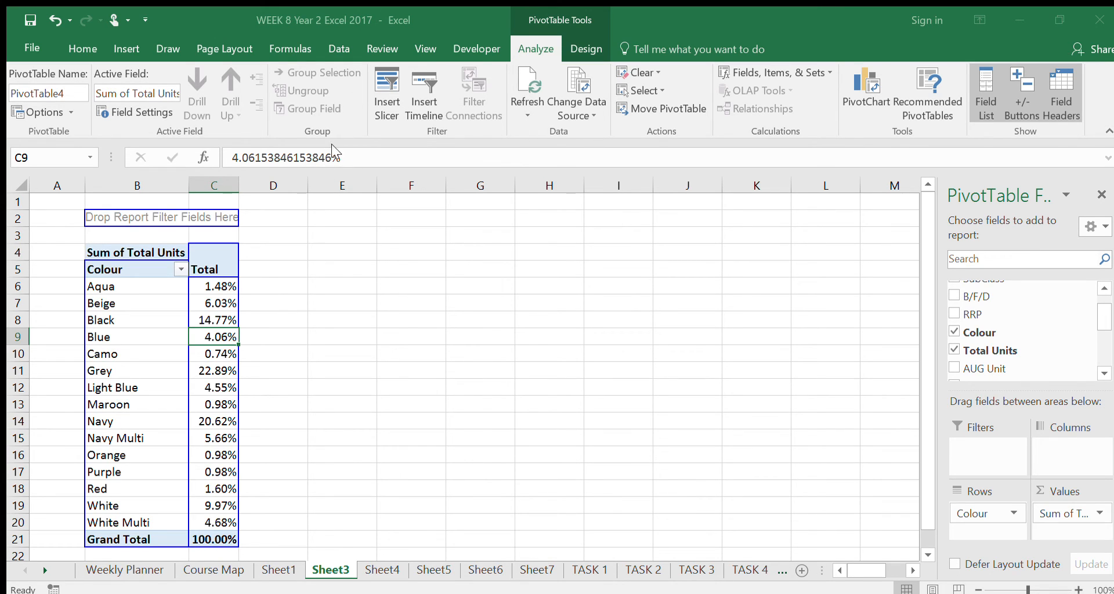
mouse_move(722, 547)
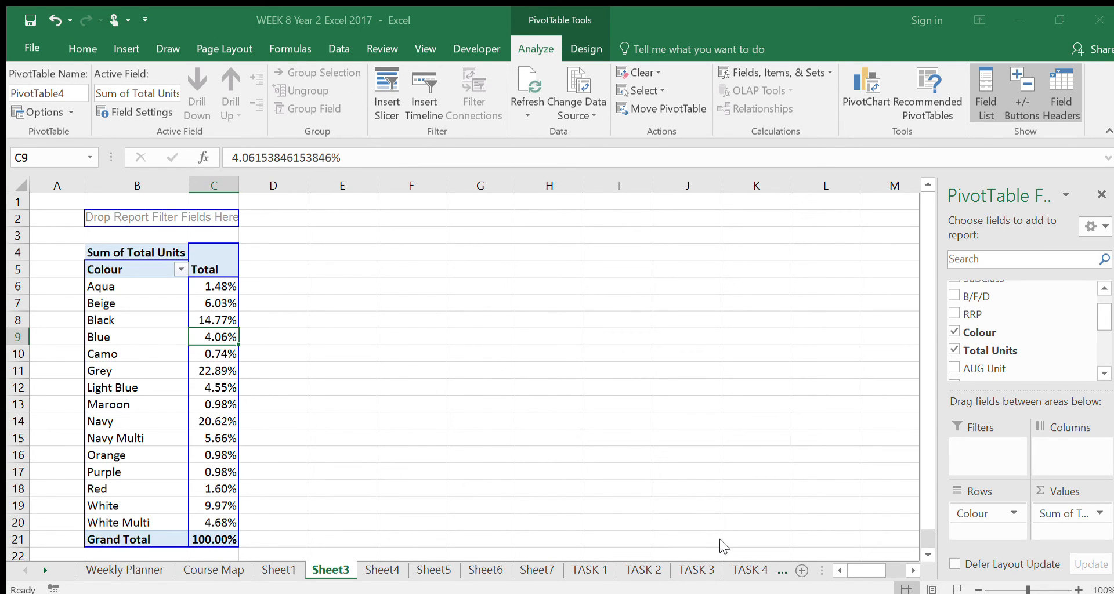
Insert a 3-D pie PivotChart and label each slice with its colour name and percentage
click(866, 81)
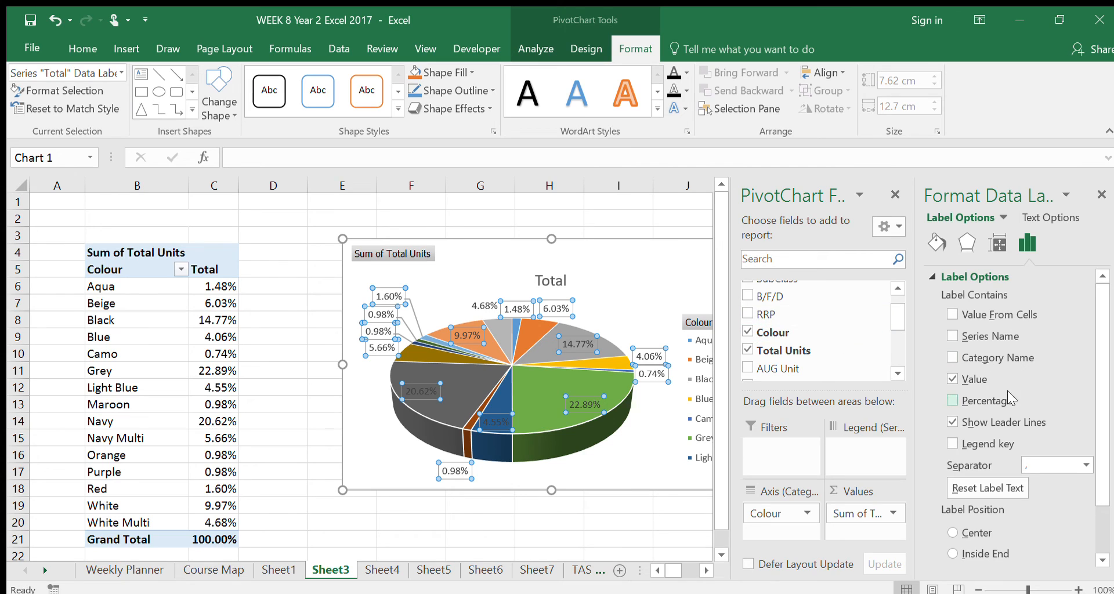
click(952, 357)
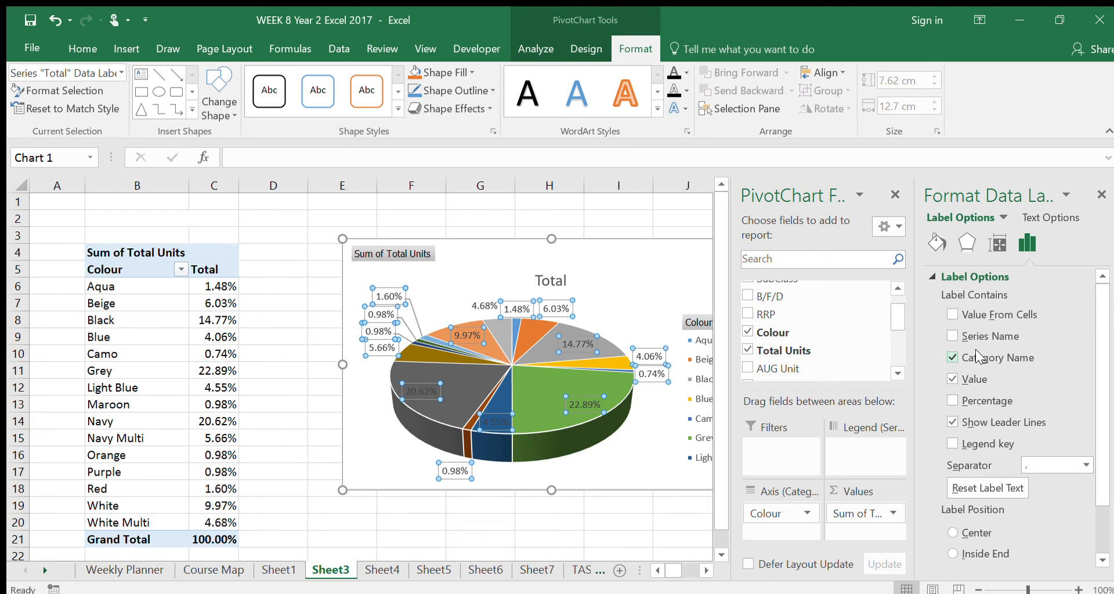
click(952, 358)
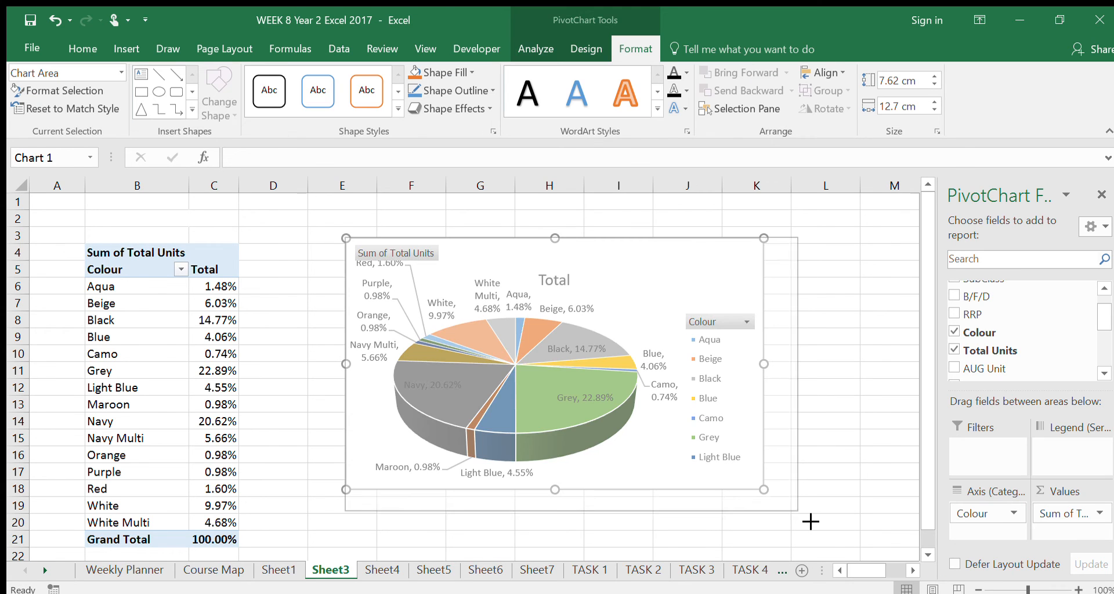
Enlarge the pie chart, then rebuild the pivot with Colour rows and raw Total Units, Grand Total 8125
drag(763, 489, 804, 514)
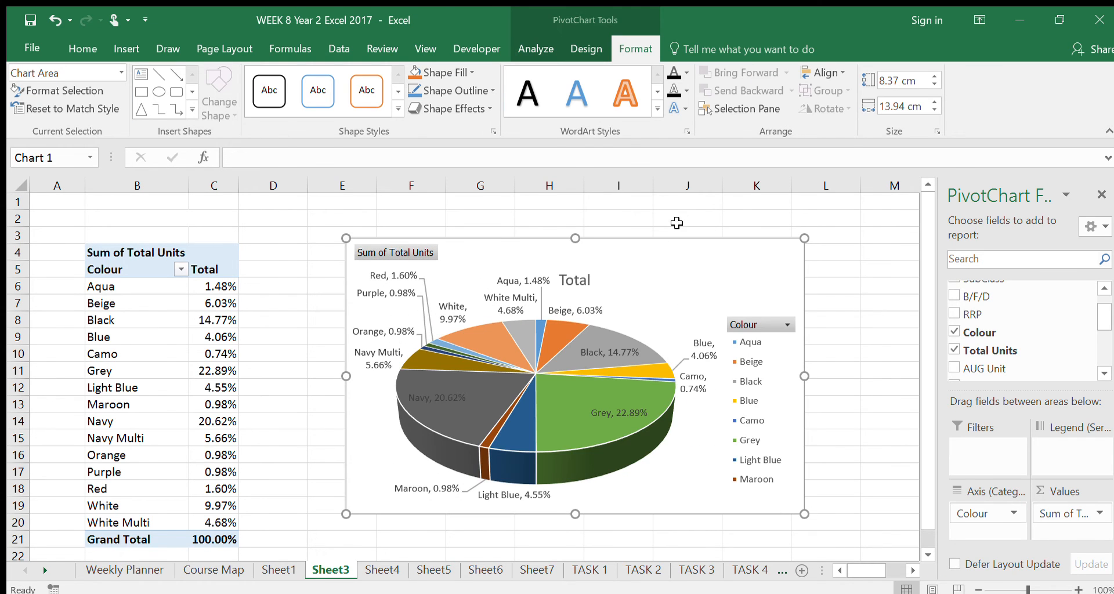
click(214, 372)
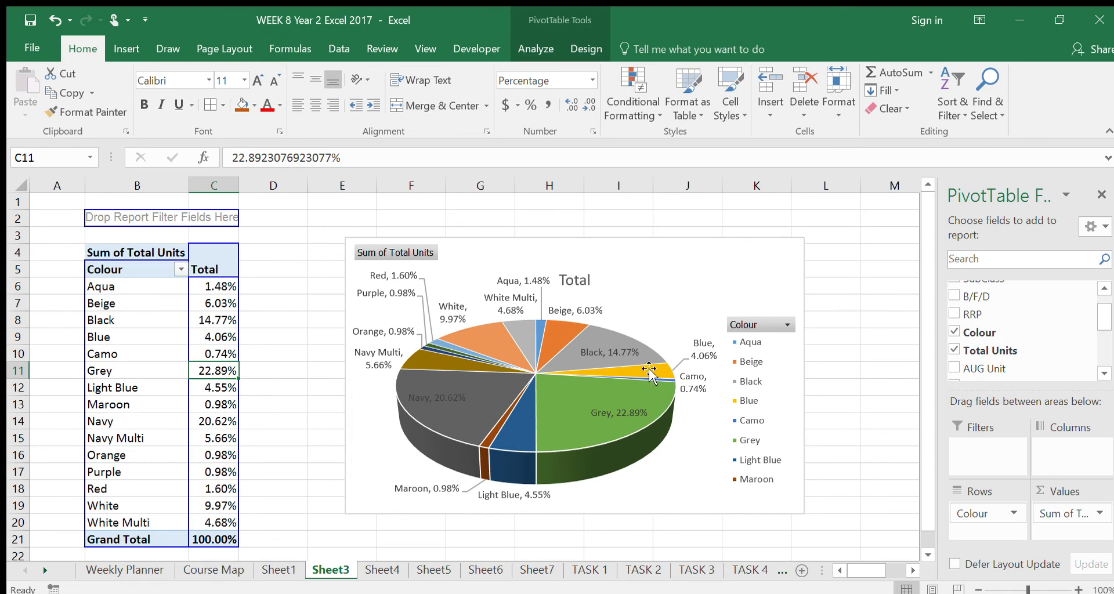
click(954, 332)
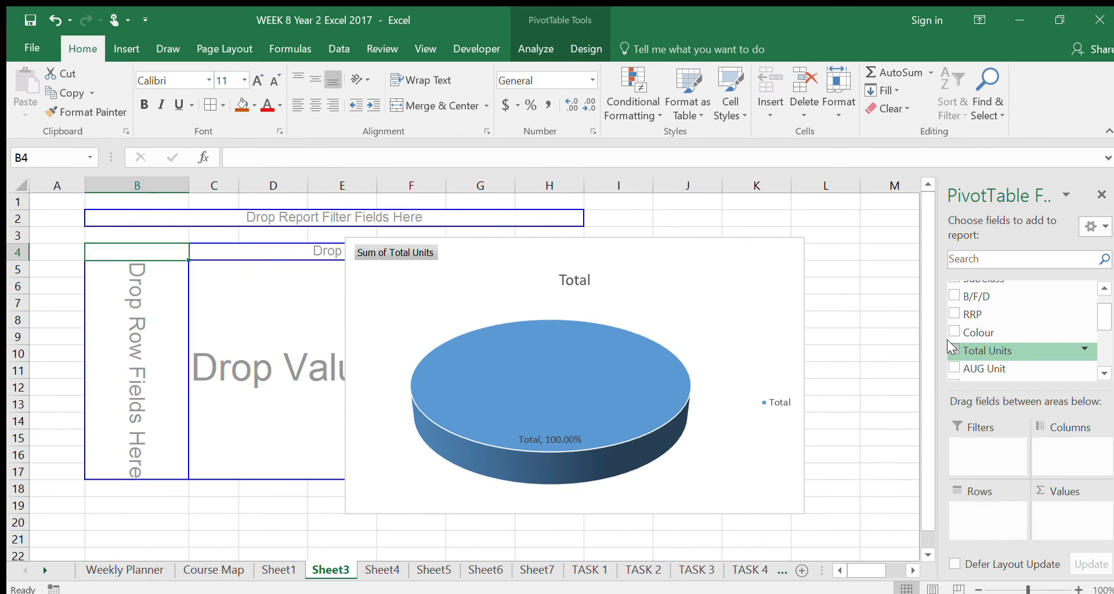
click(954, 350)
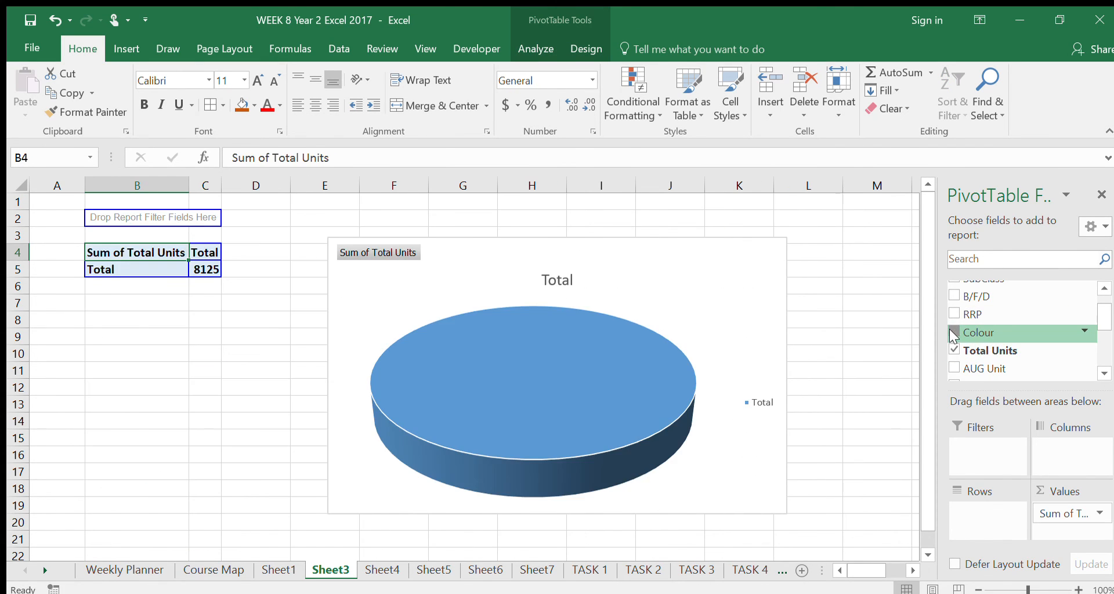
click(954, 333)
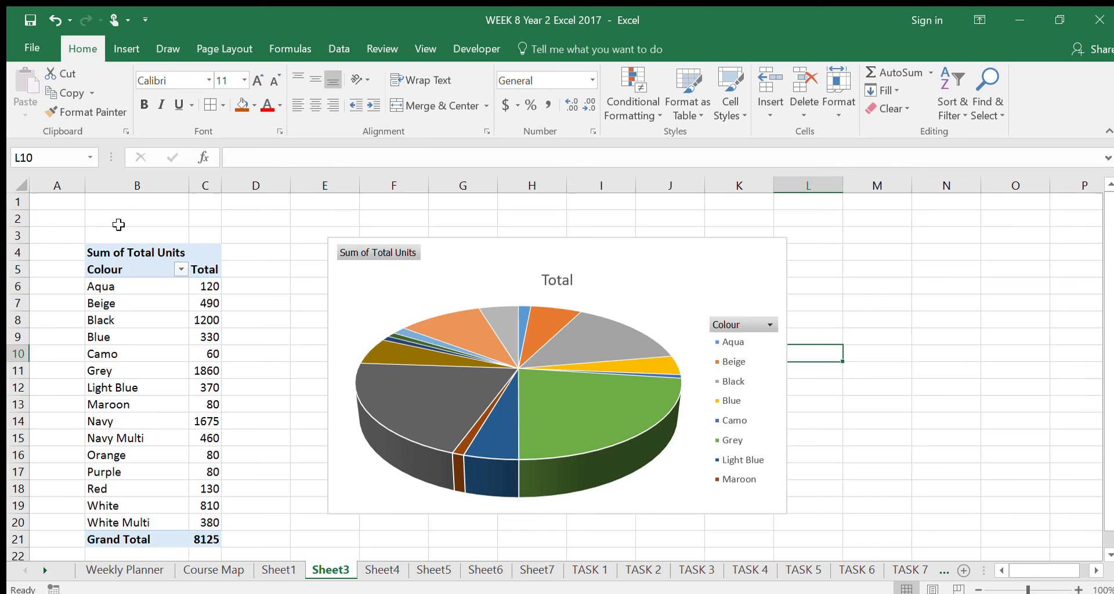
Copy the colour pivot B3:C21 to a spot further down, leaving an empty PivotTable at B4
drag(134, 235, 205, 539)
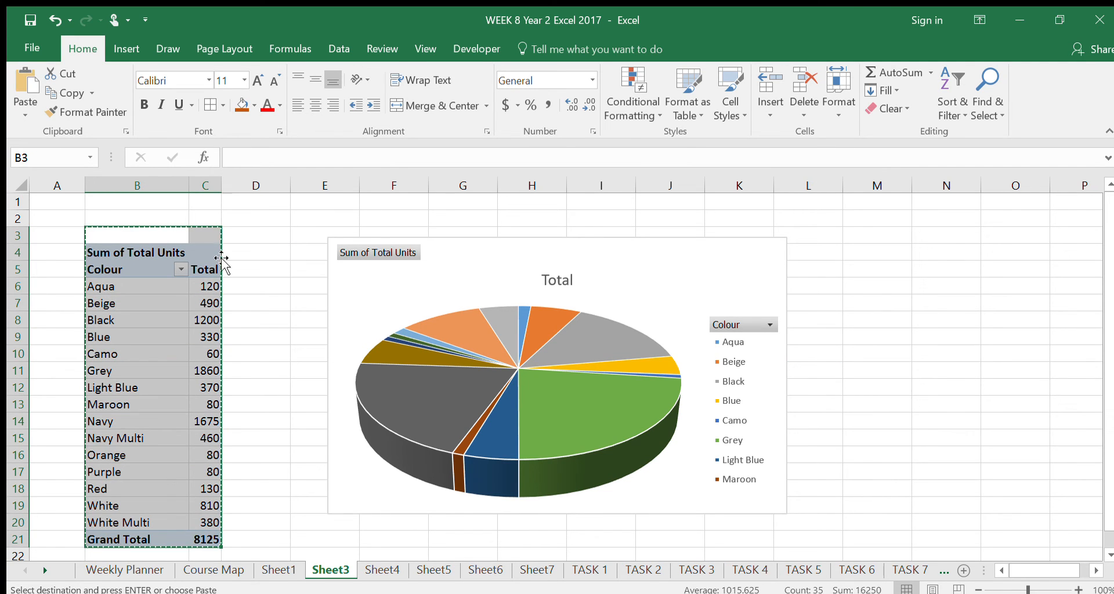
scroll(down, 3)
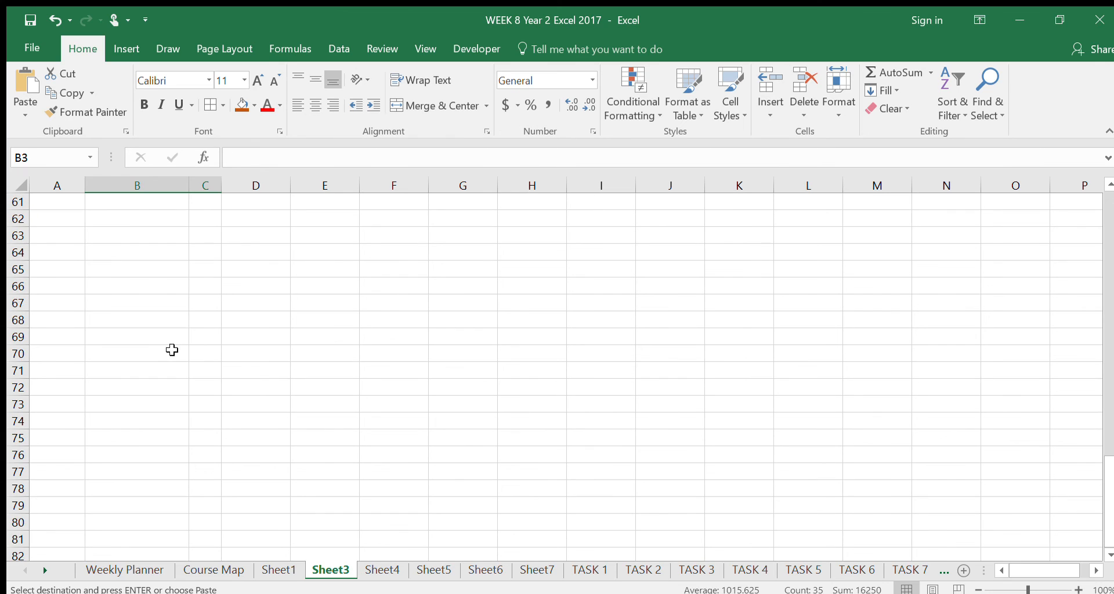
click(136, 354)
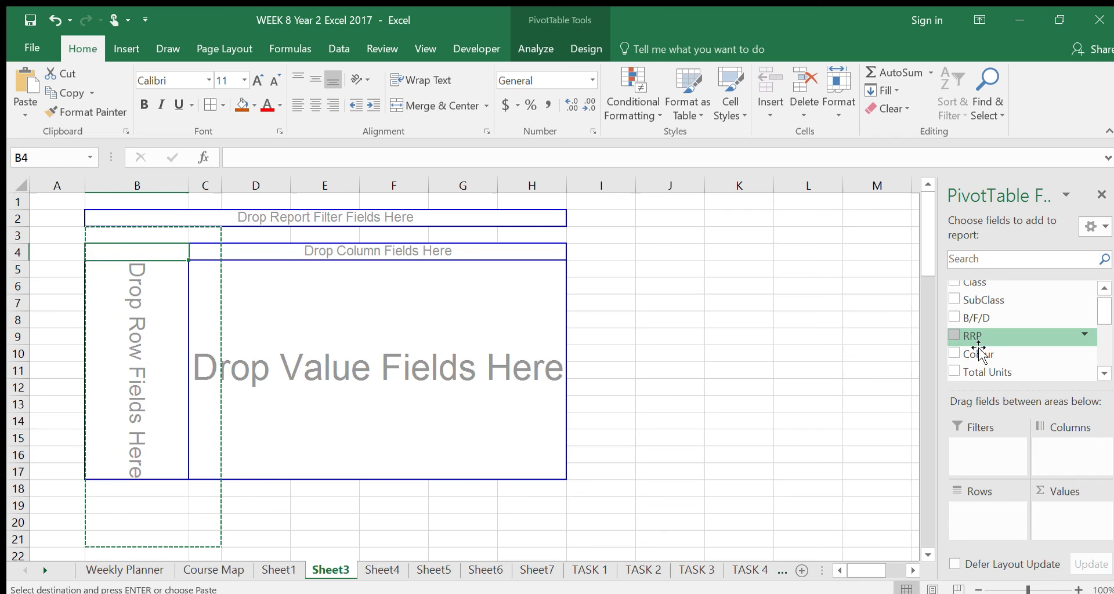
Tick B/F/D as the row field (Basic, Directional, Fashion Core), adding then removing AUG Unit
click(954, 318)
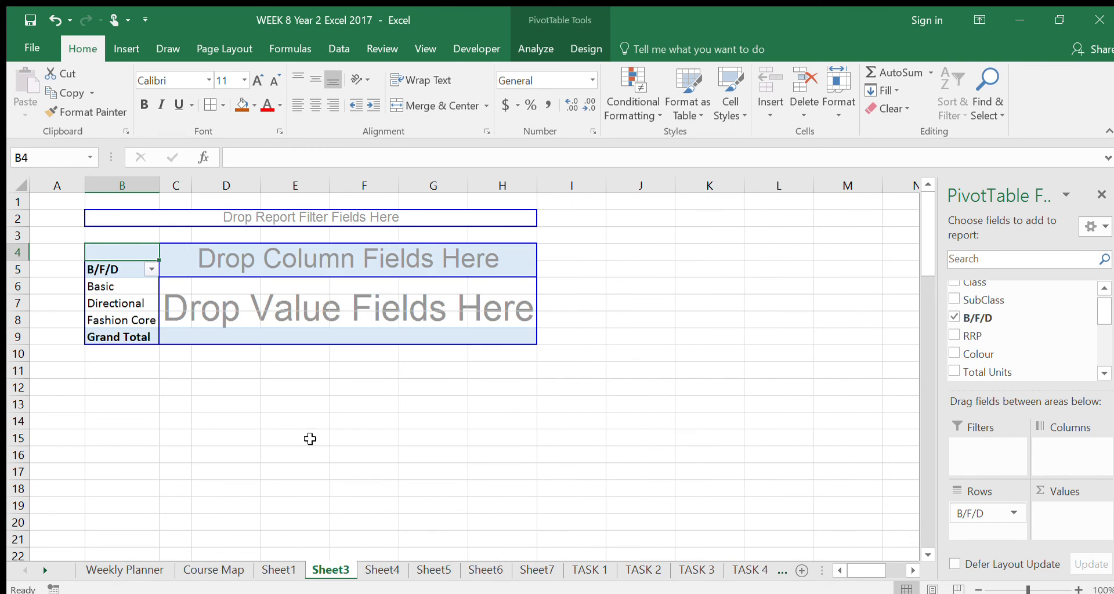
mouse_move(316, 448)
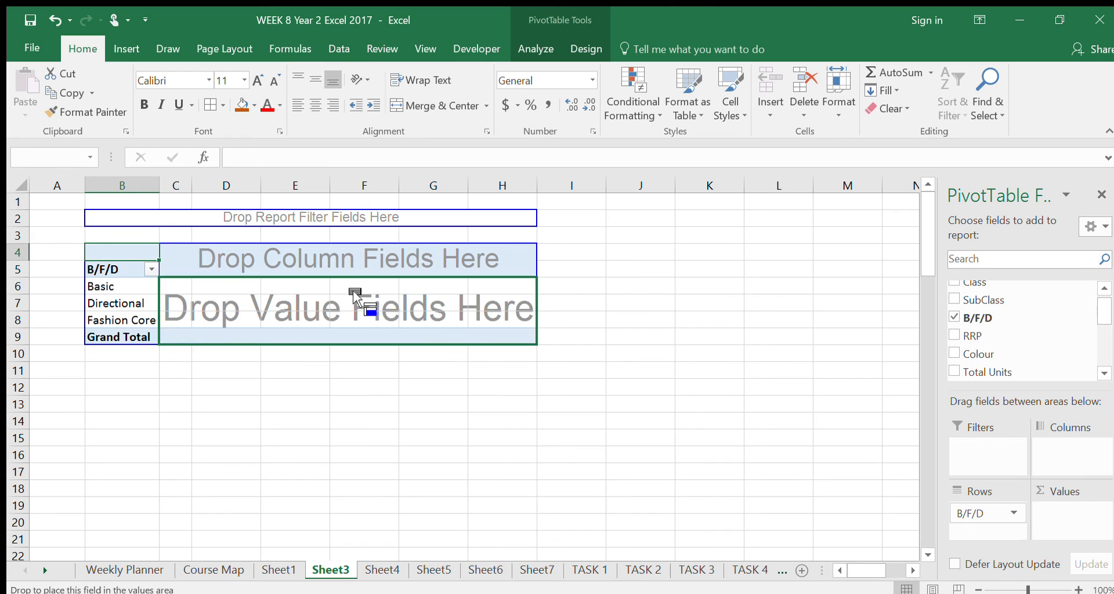
click(954, 354)
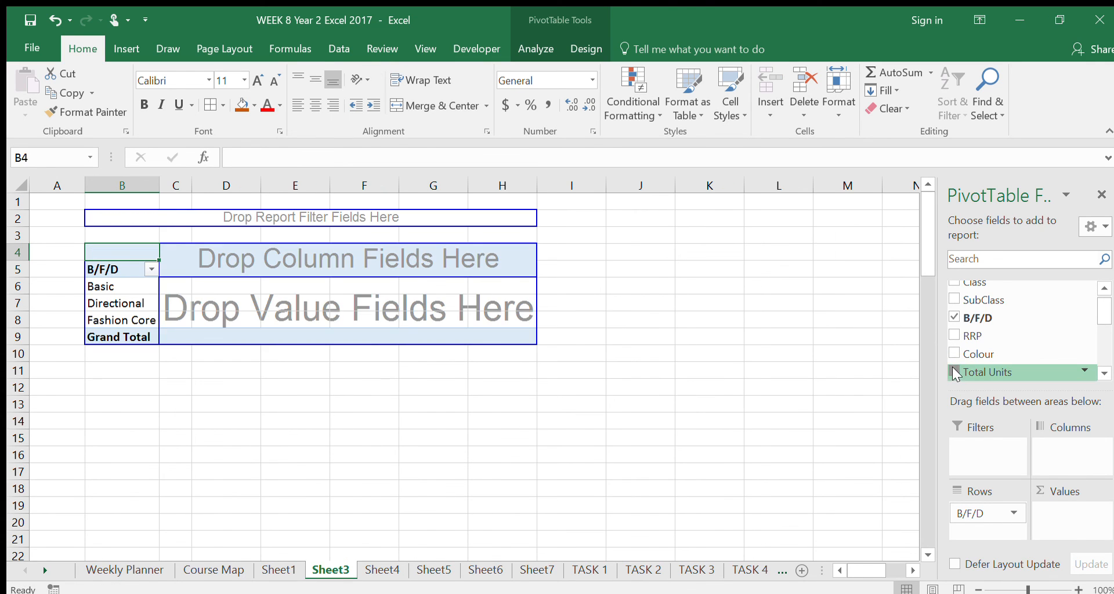
click(955, 373)
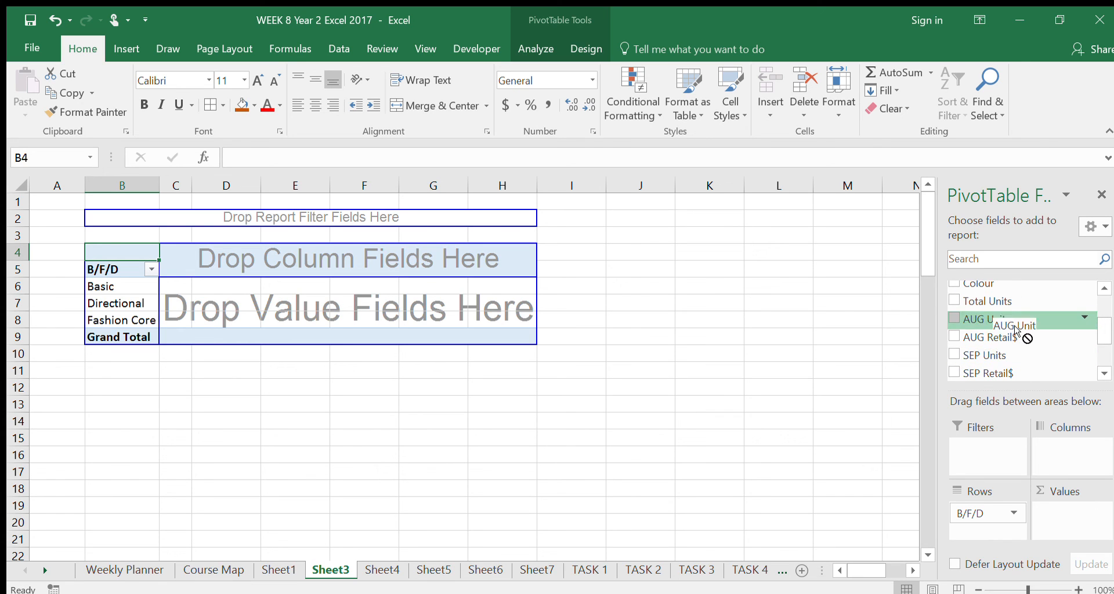
click(954, 319)
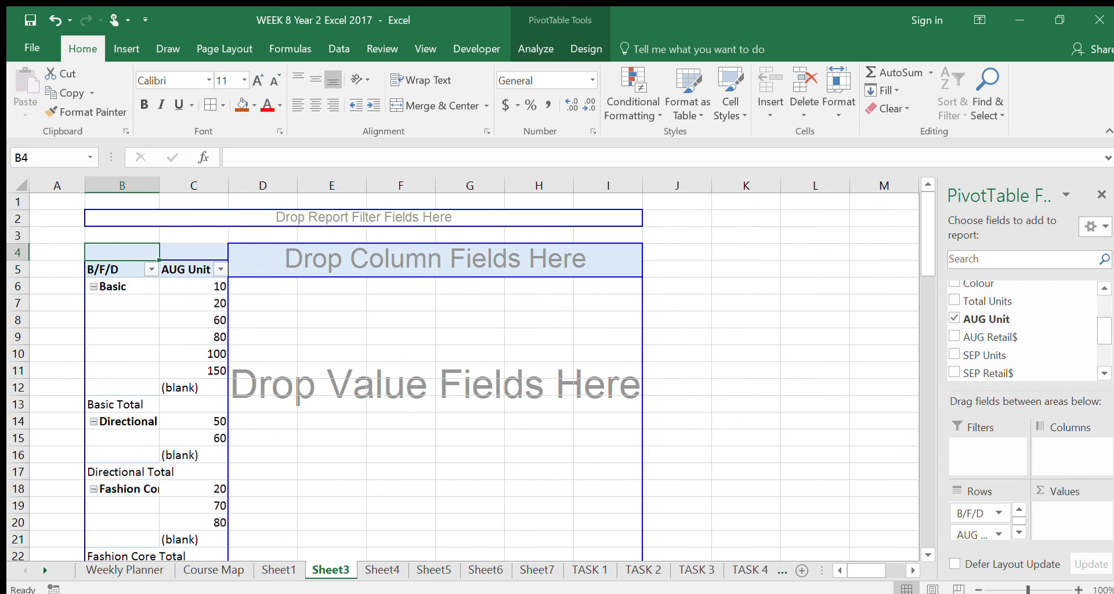
mouse_move(200, 462)
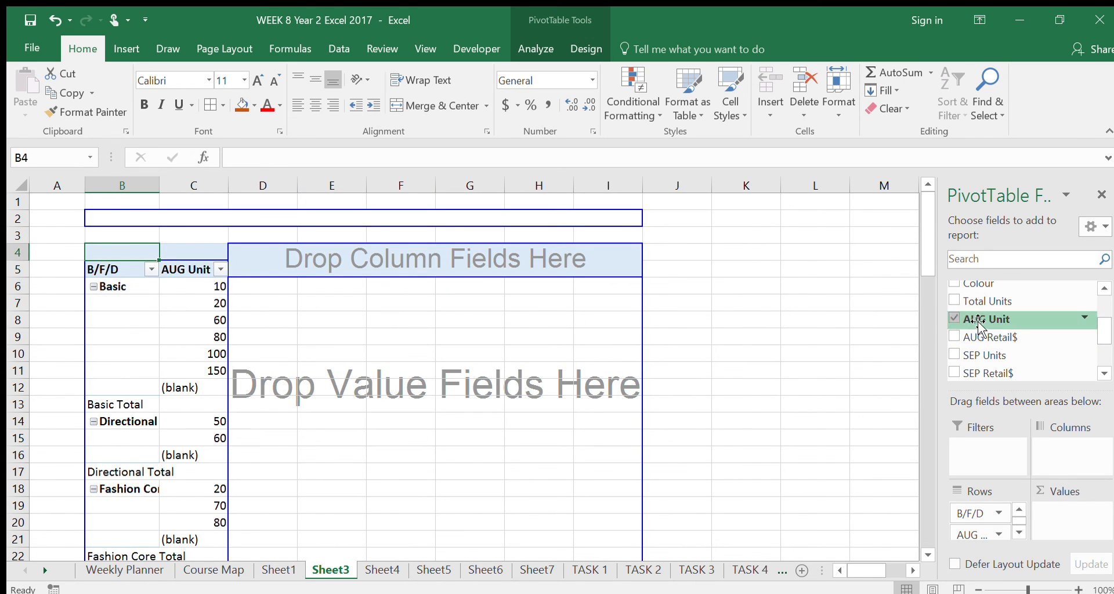
click(954, 319)
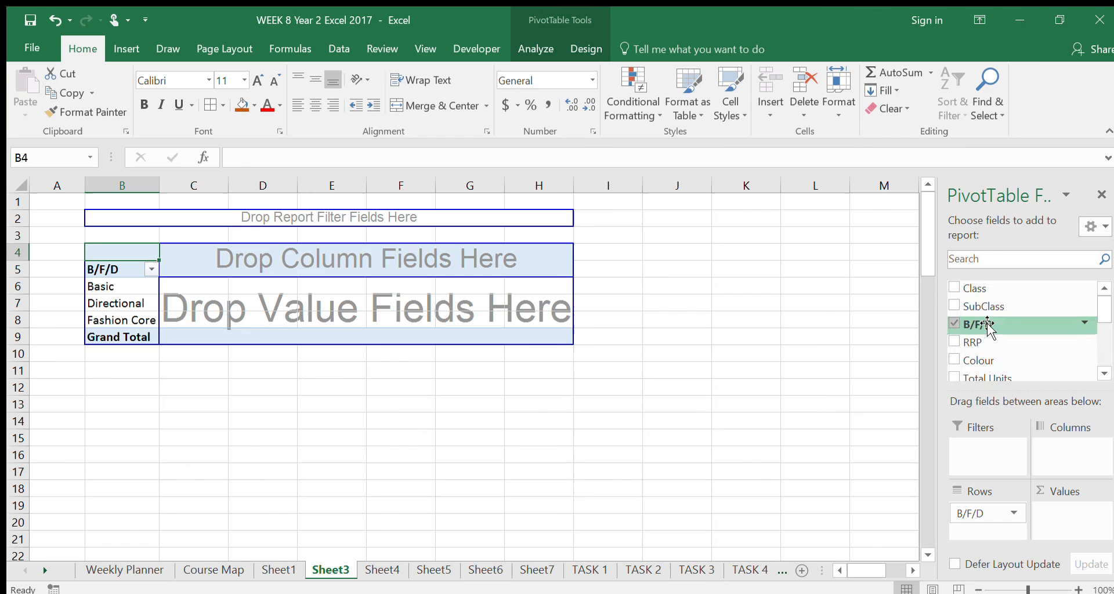
Nest SubClass under B/F/D and sum Total Units, giving Basic 5675 and Directional 730
click(954, 306)
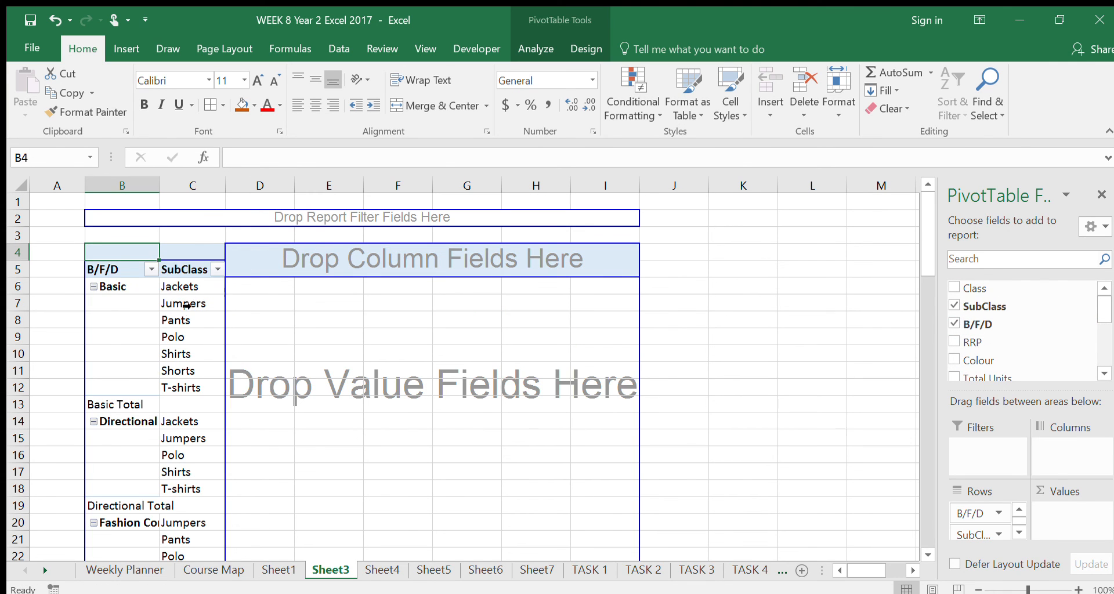
mouse_move(200, 455)
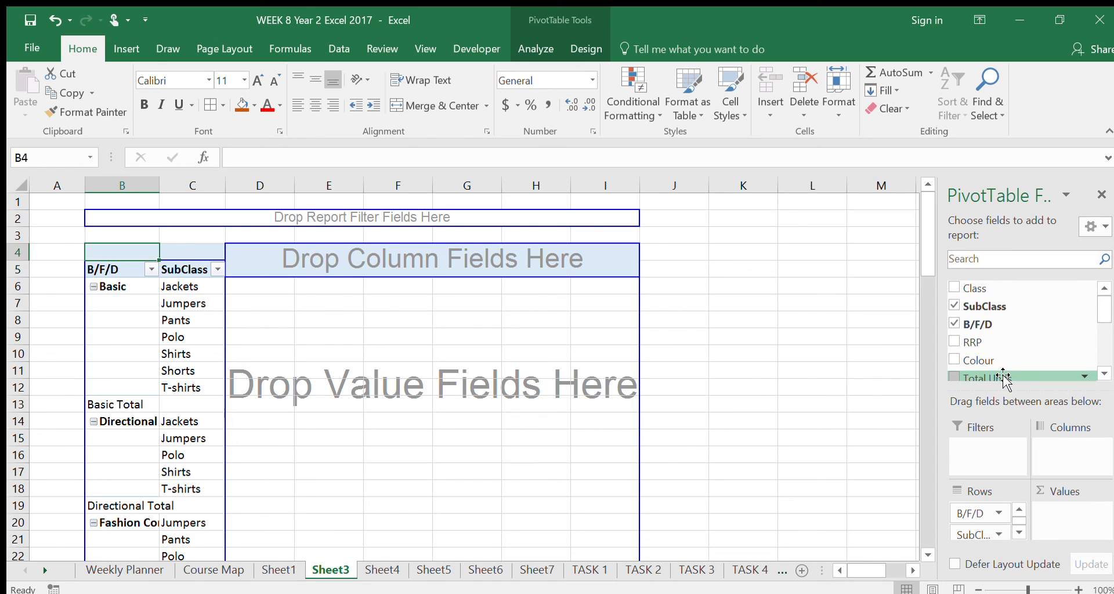
click(954, 379)
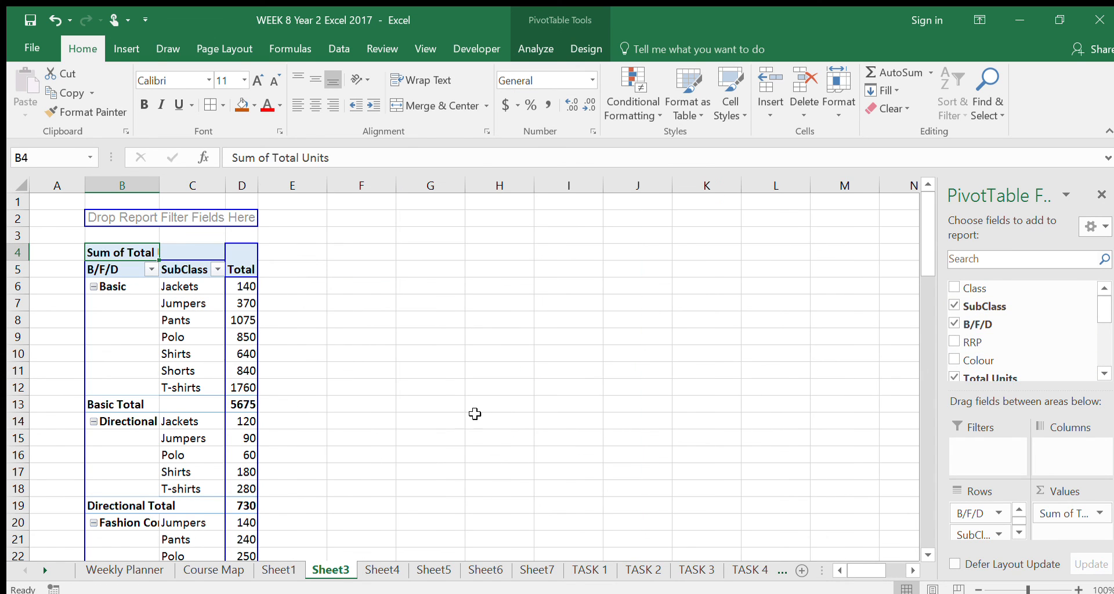